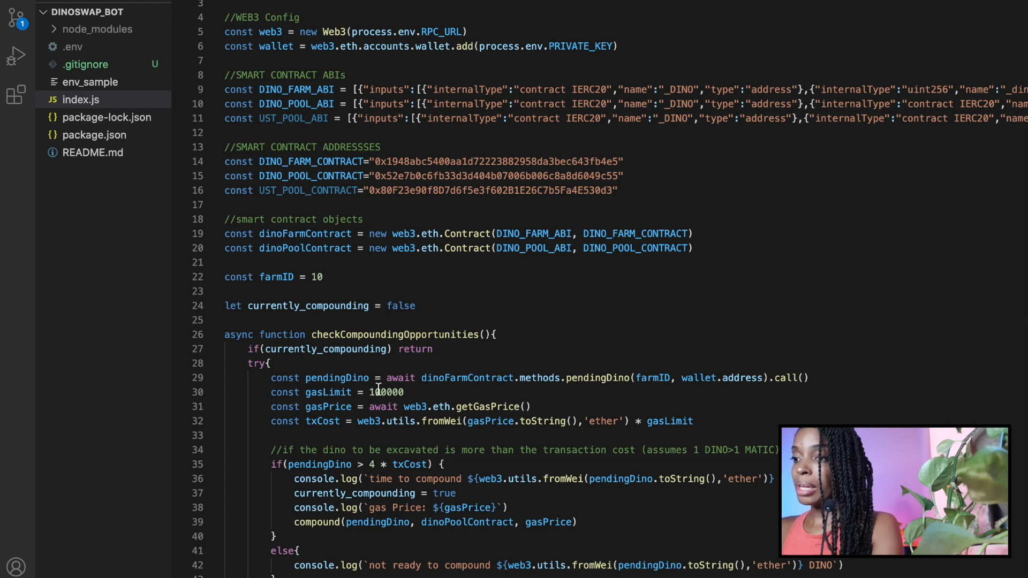
mouse_move(565, 313)
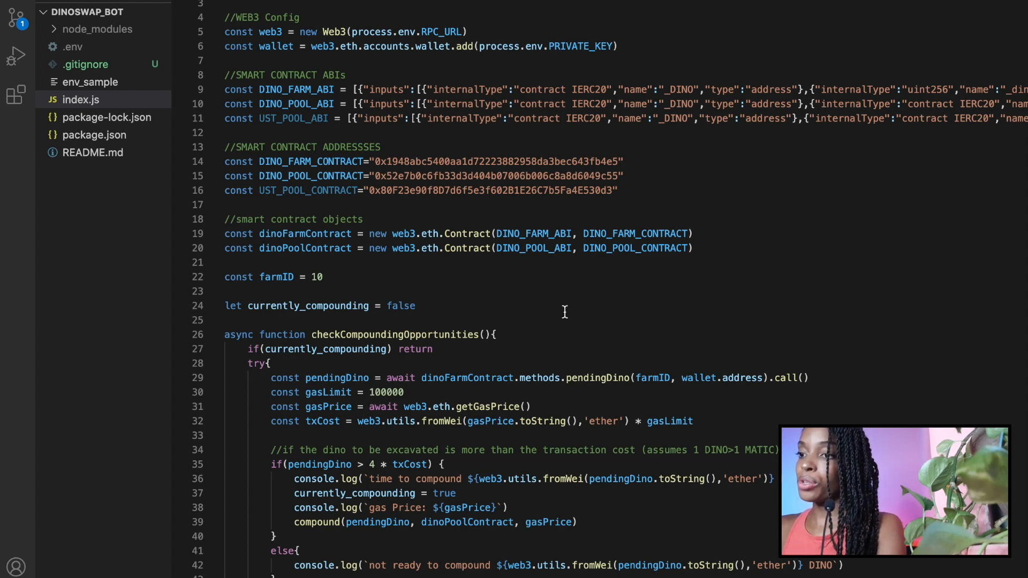
mouse_move(409, 434)
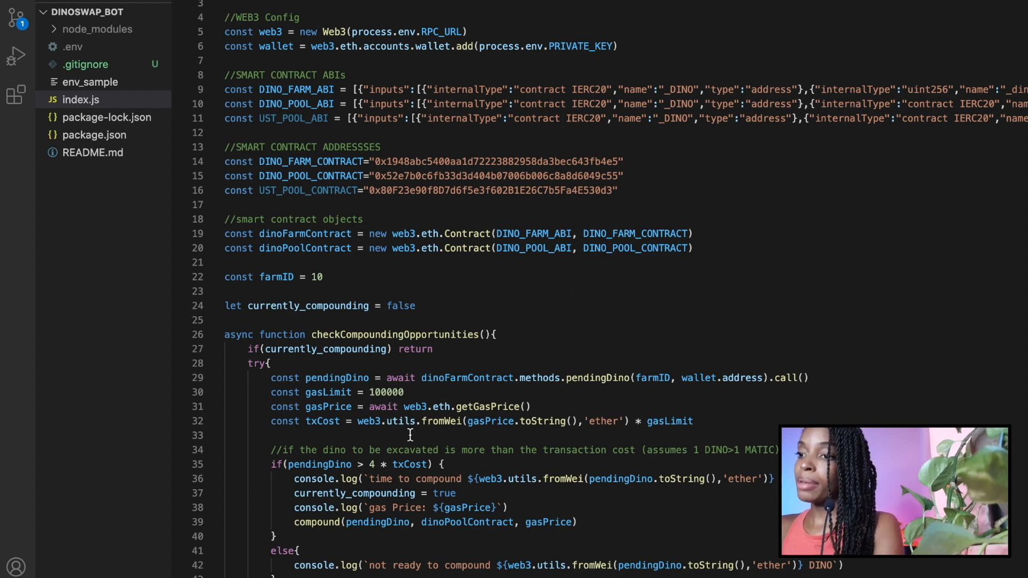
Step: Inspect pendingDino in index.js, then expand the DINO-USDC farm details and reach the Jurassic pool cards
scroll("down", 3)
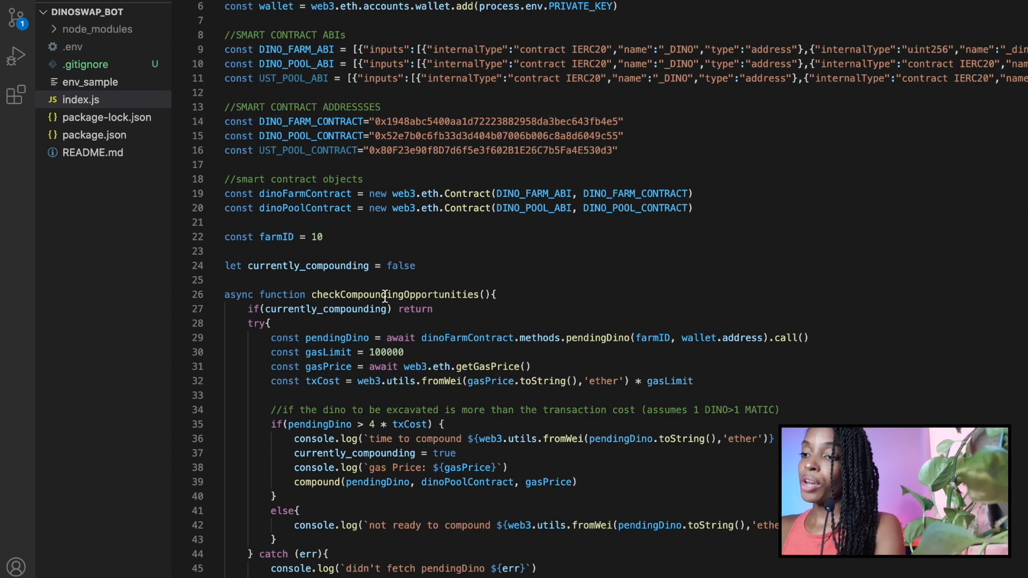
double_click(394, 294)
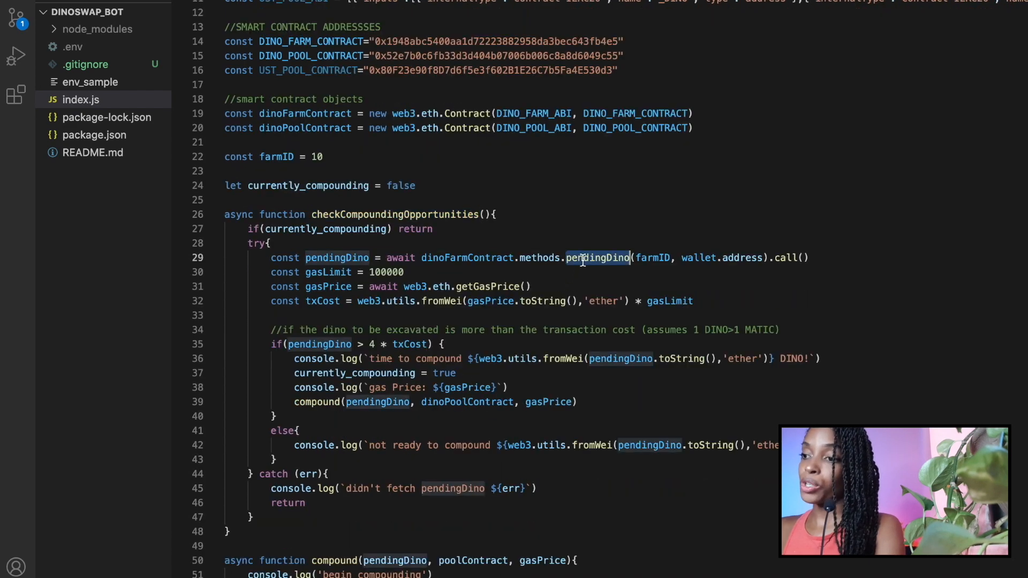
scroll("down", 3)
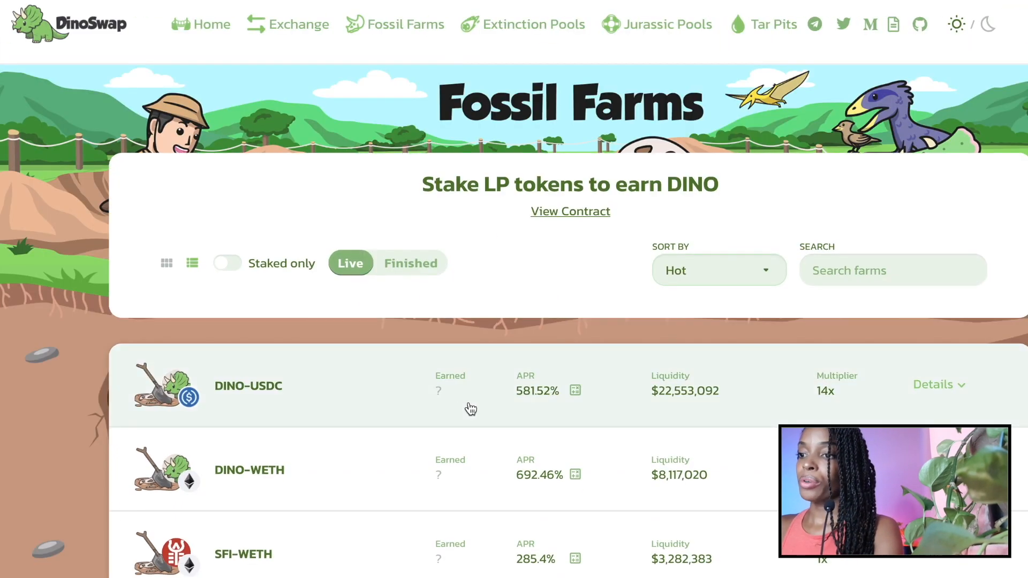
left_click(936, 384)
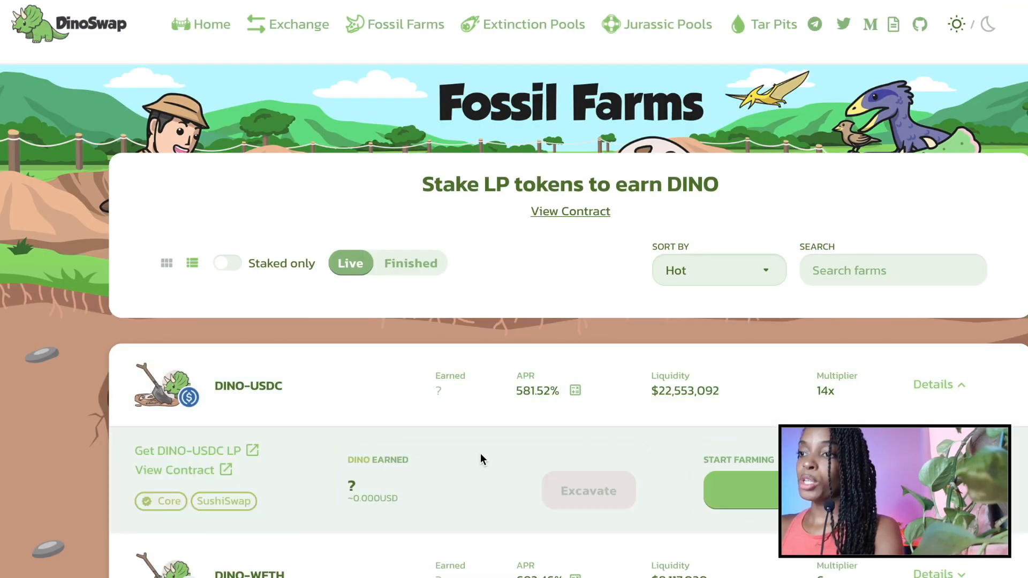
mouse_move(703, 74)
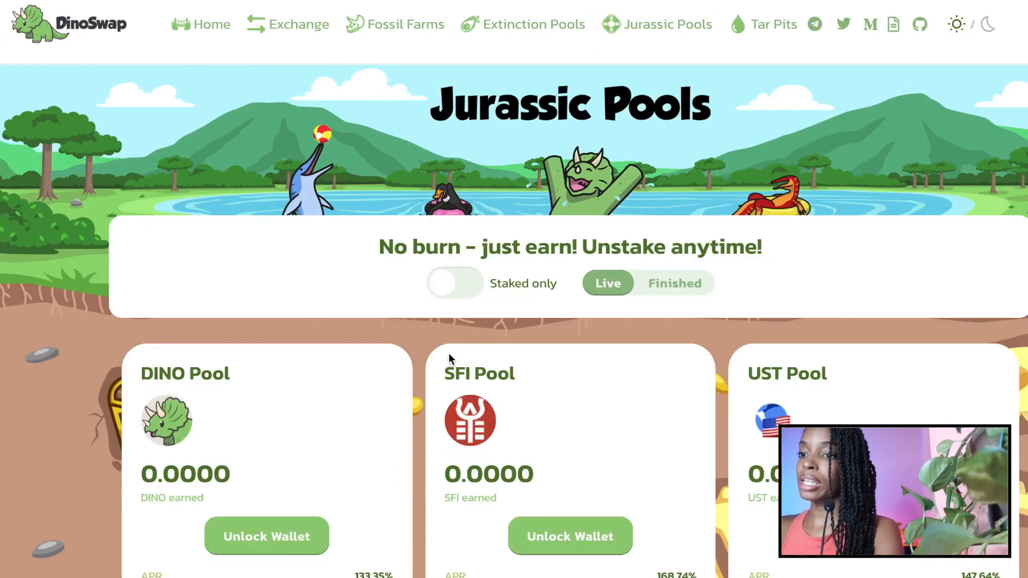
scroll("down", 3)
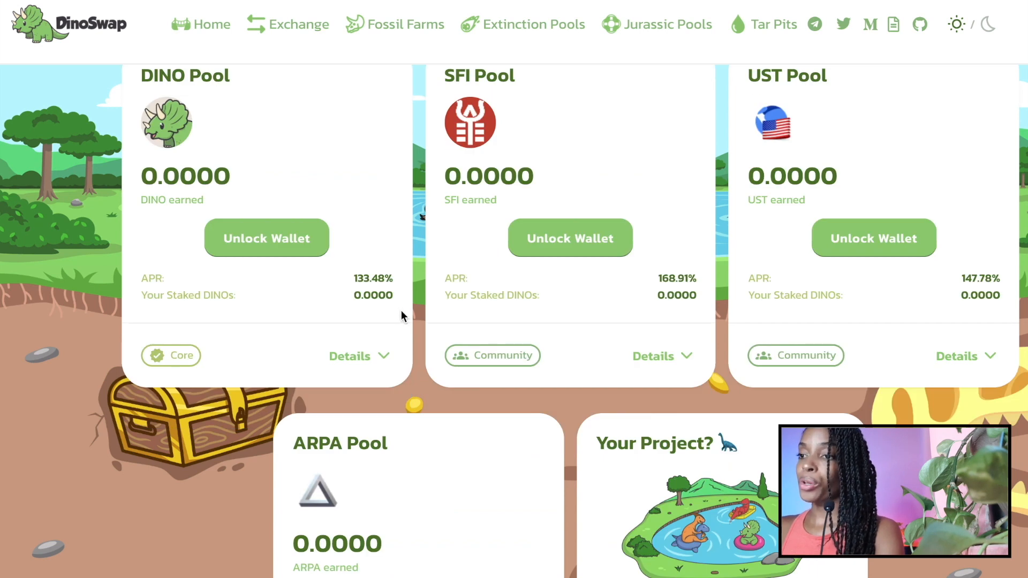
mouse_move(478, 86)
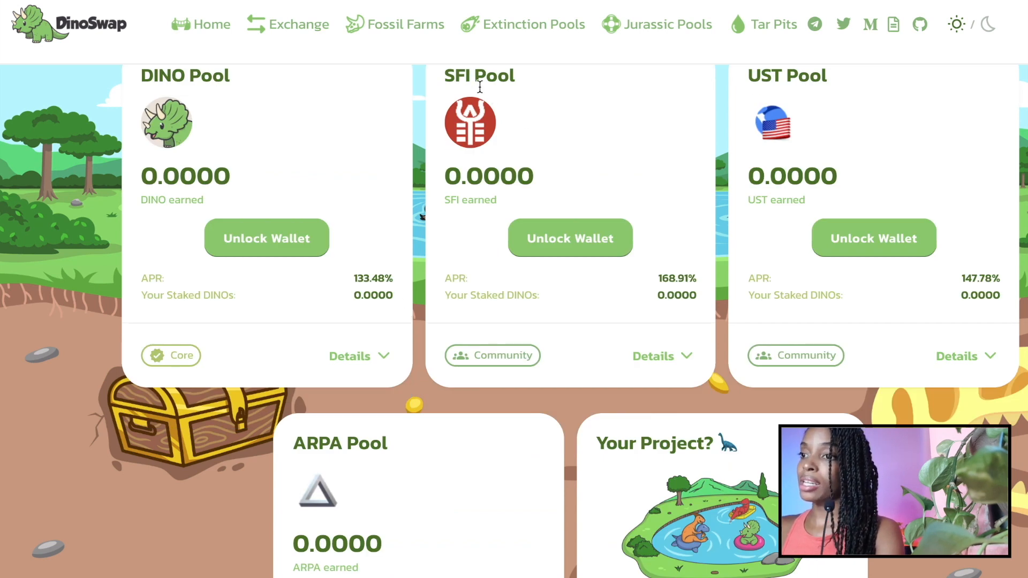
mouse_move(475, 412)
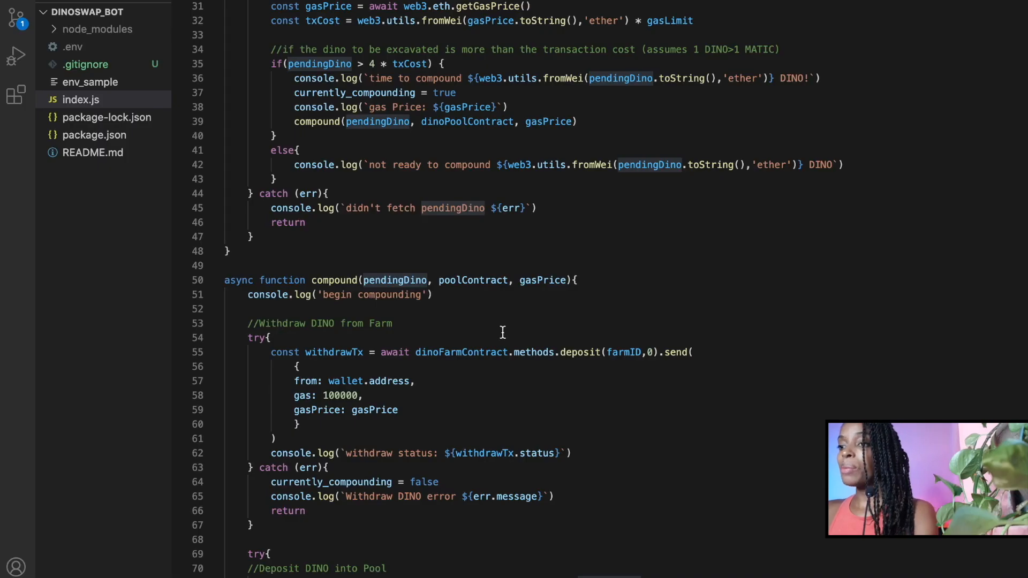
scroll("up", 3)
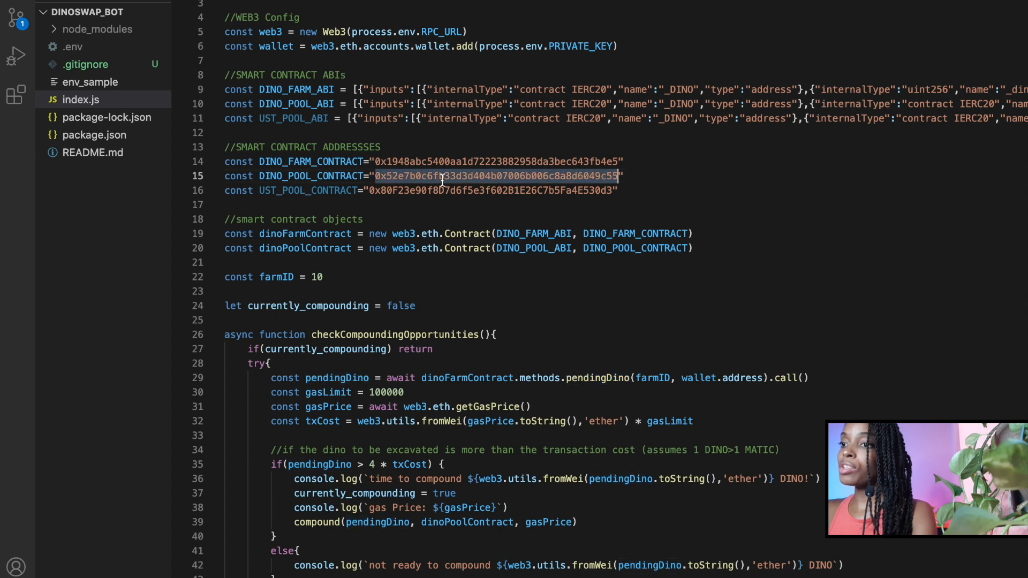
mouse_move(334, 209)
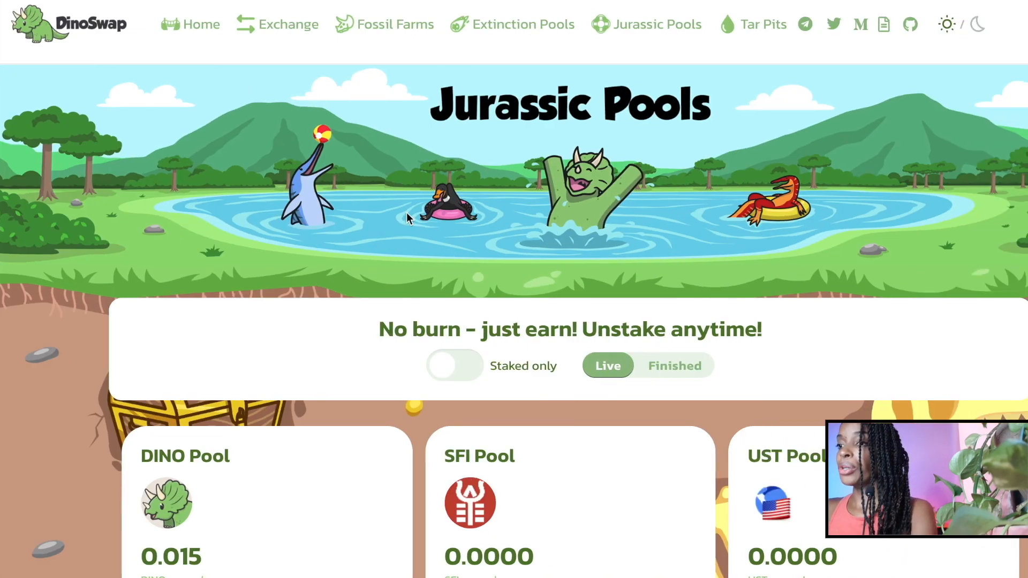
Step: Expand the SFI Pool card to show total staked DINOs and its contract link
scroll("down", 3)
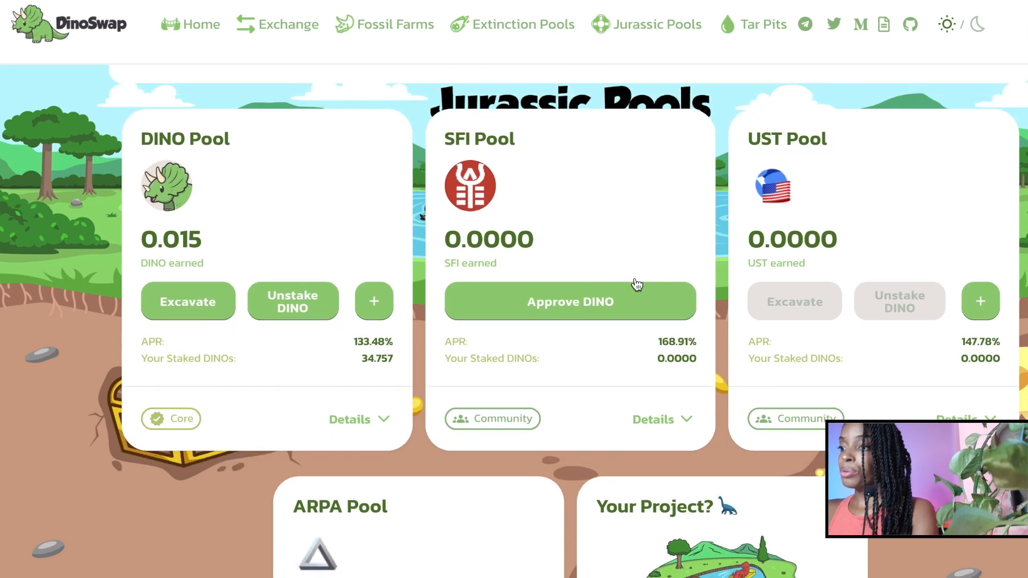
scroll("down", 3)
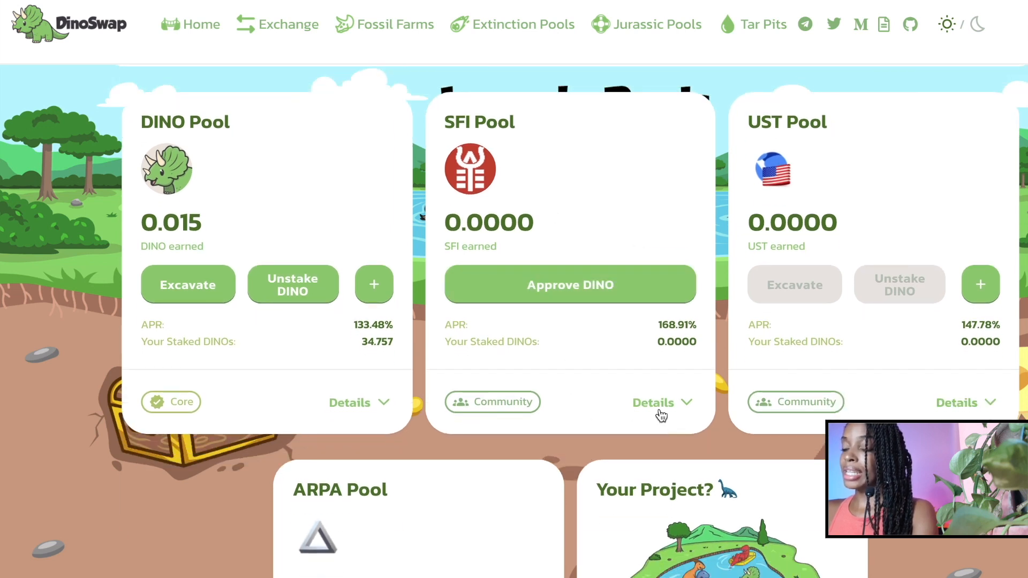
left_click(660, 403)
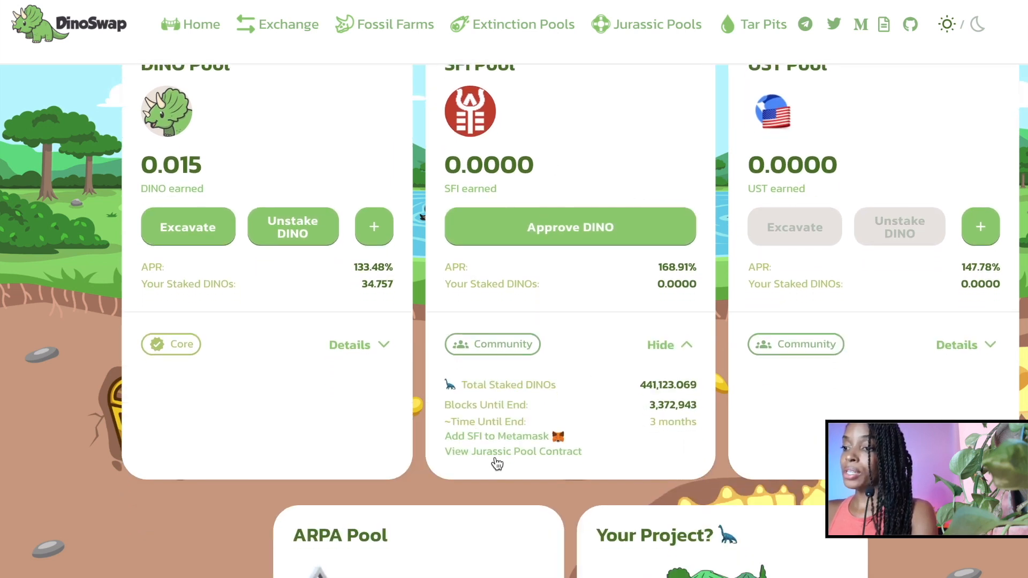
Step: View the SFI pool contract's verified EternalPool source and Contract ABI on PolygonScan
left_click(513, 451)
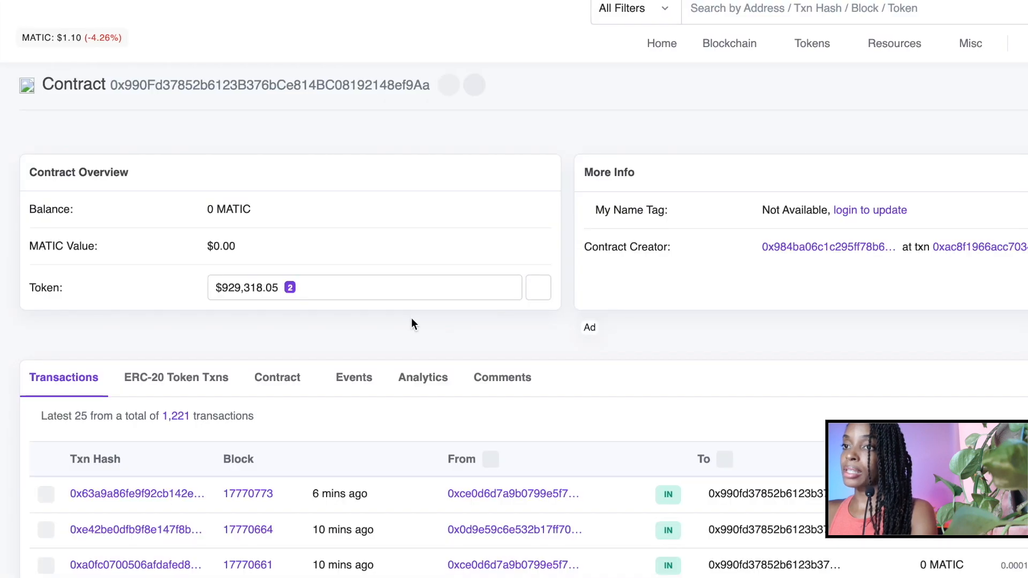
scroll("down", 3)
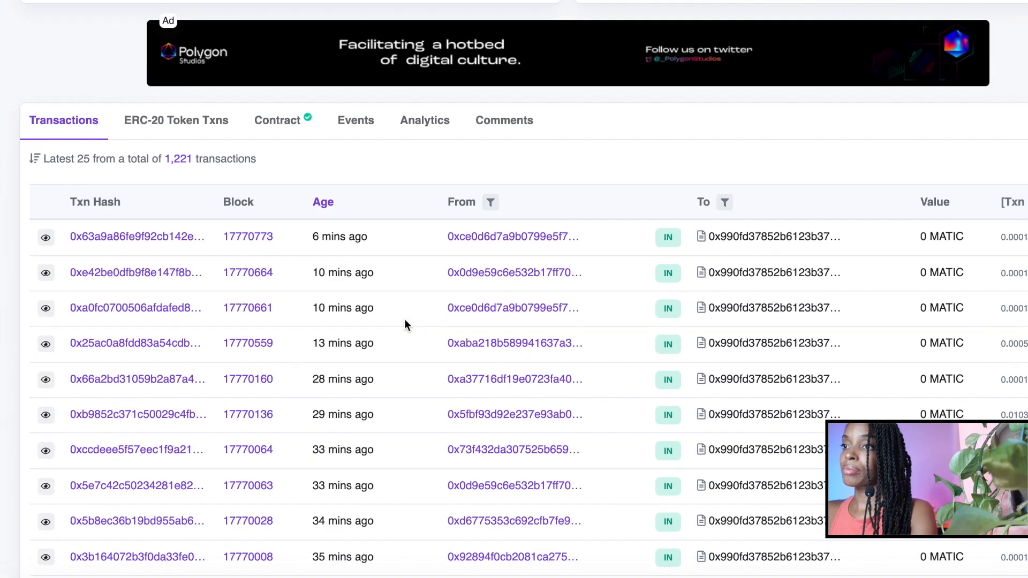
left_click(276, 120)
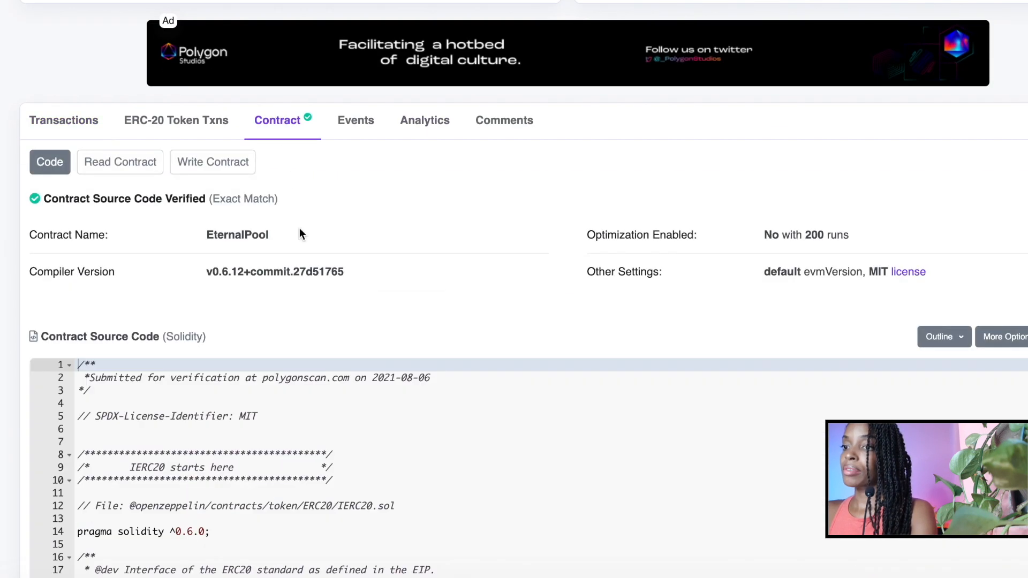
scroll("down", 3)
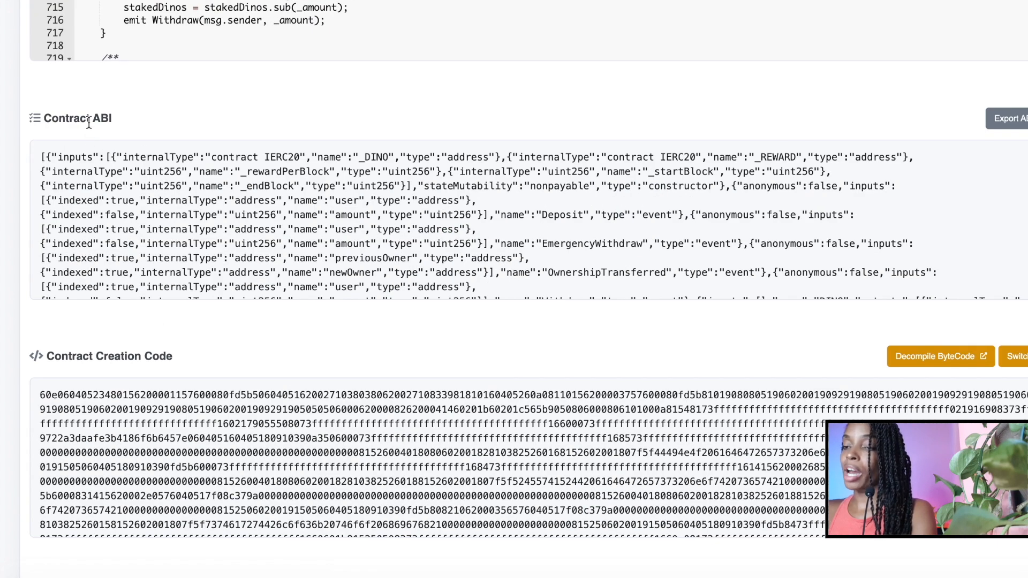
scroll("down", 3)
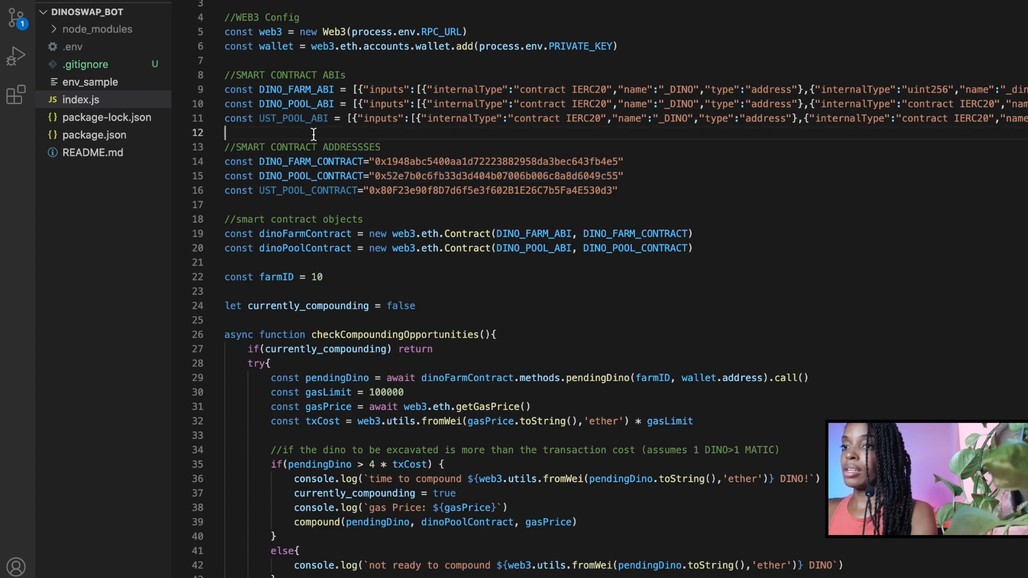
Step: Declare const SFI_POOL_ABI holding the pasted pool ABI
type("const")
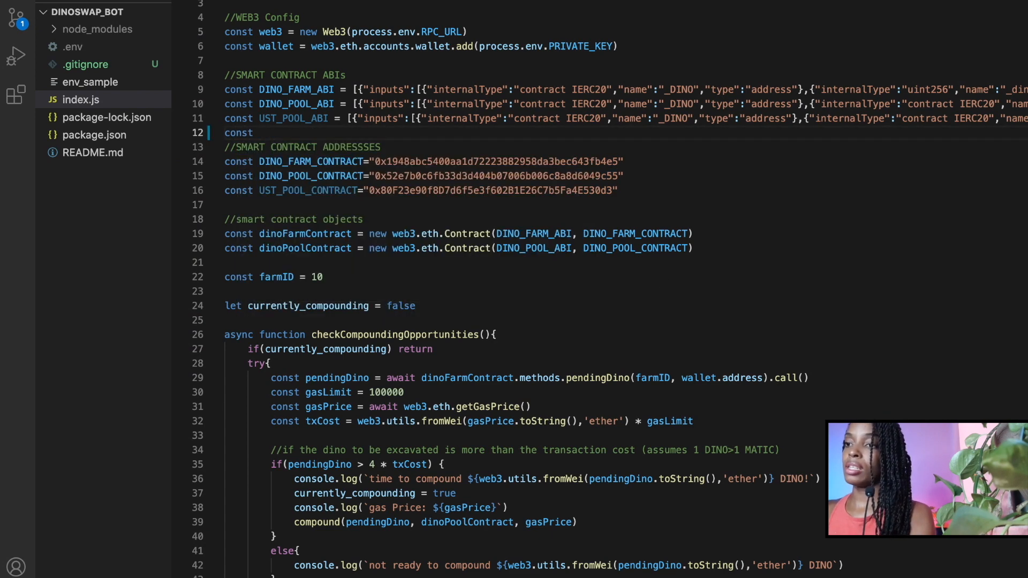
type("SFI")
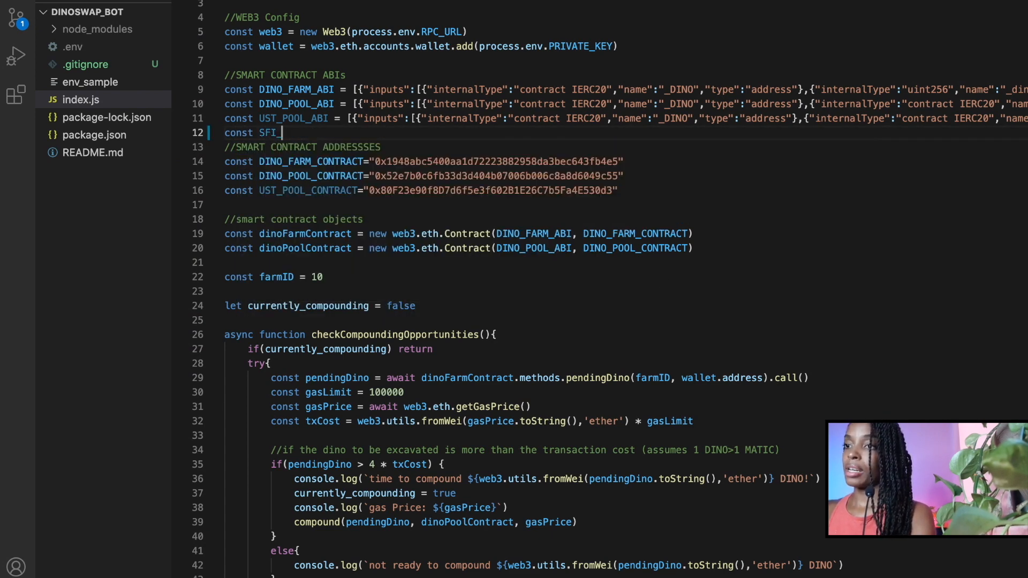
type("_POOL_ABI")
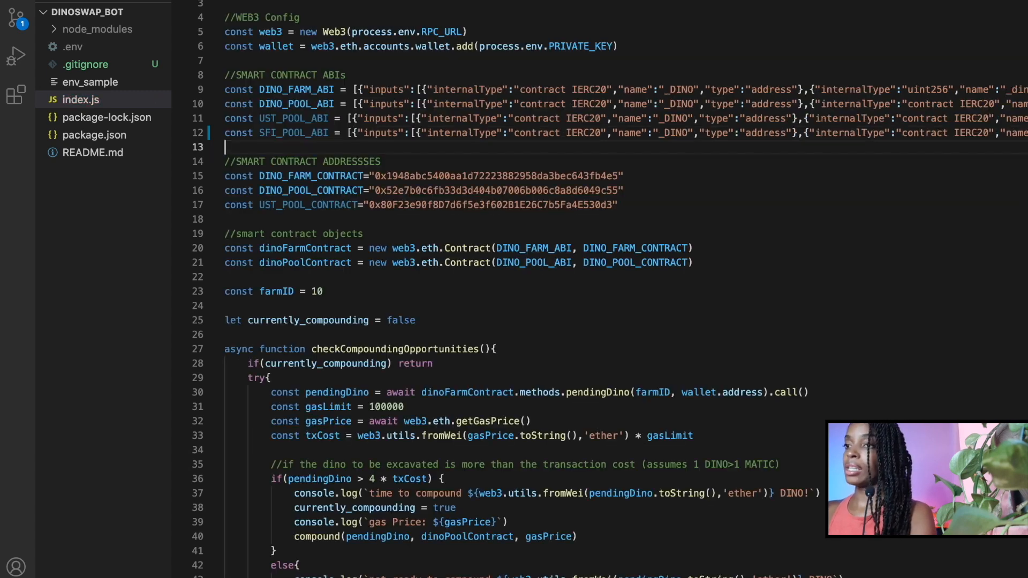
Step: Declare SFI_POOL_ADDRESS="" and copy the pool contract address from PolygonScan into it
left_click(617, 204)
type("const")
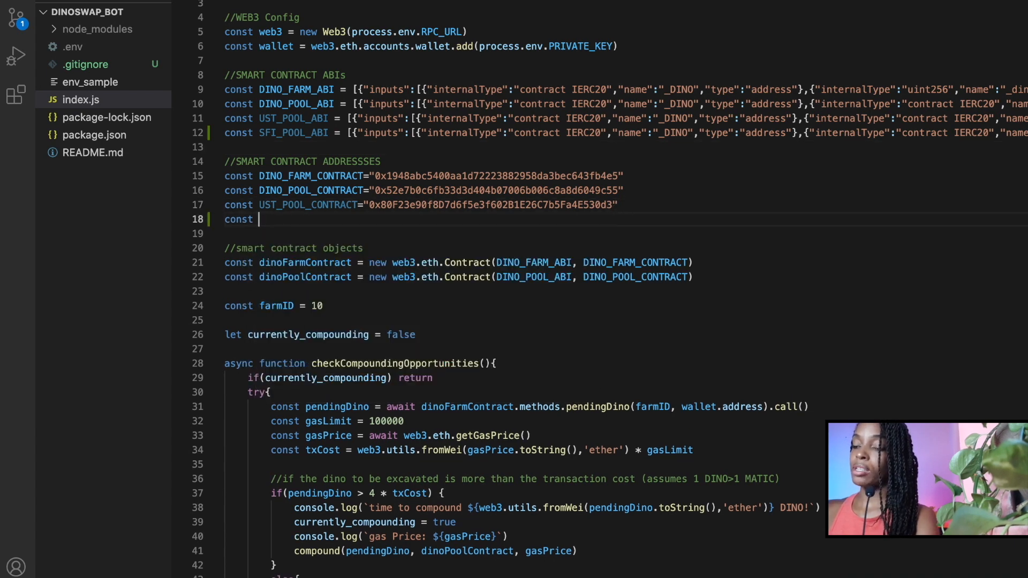
type("SFI")
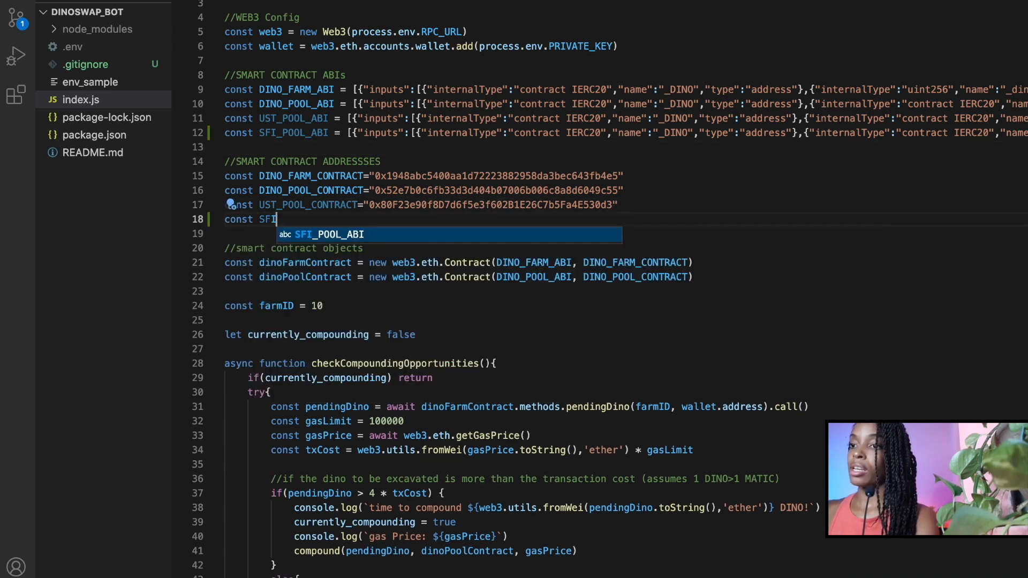
type("_POOL_")
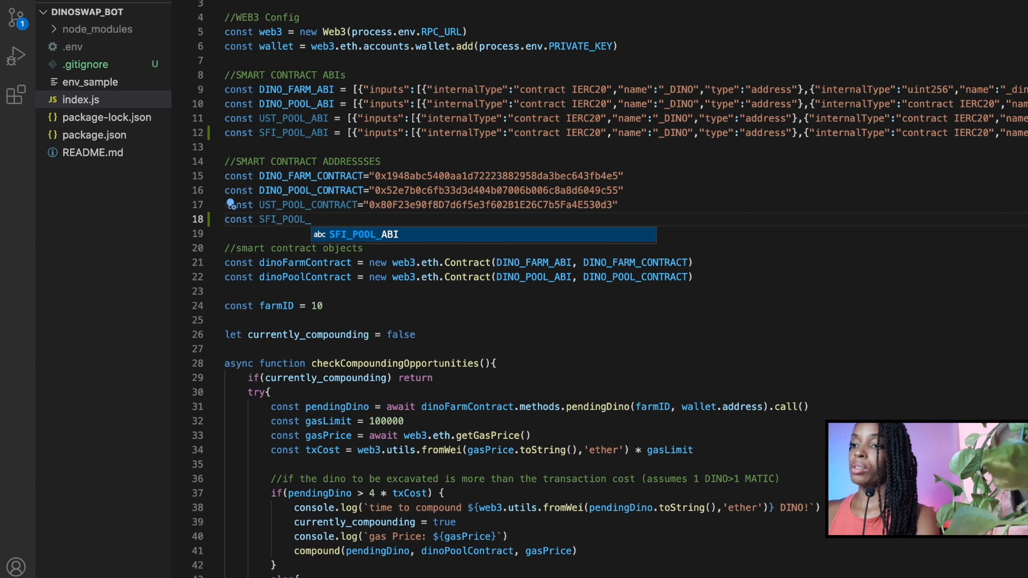
type("ADDRESS")
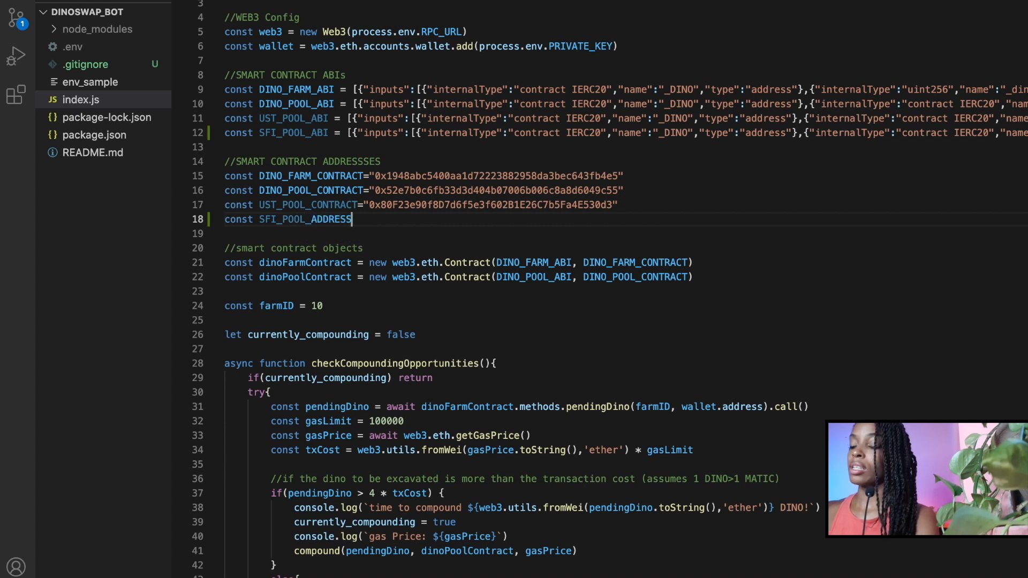
type("=\"\"")
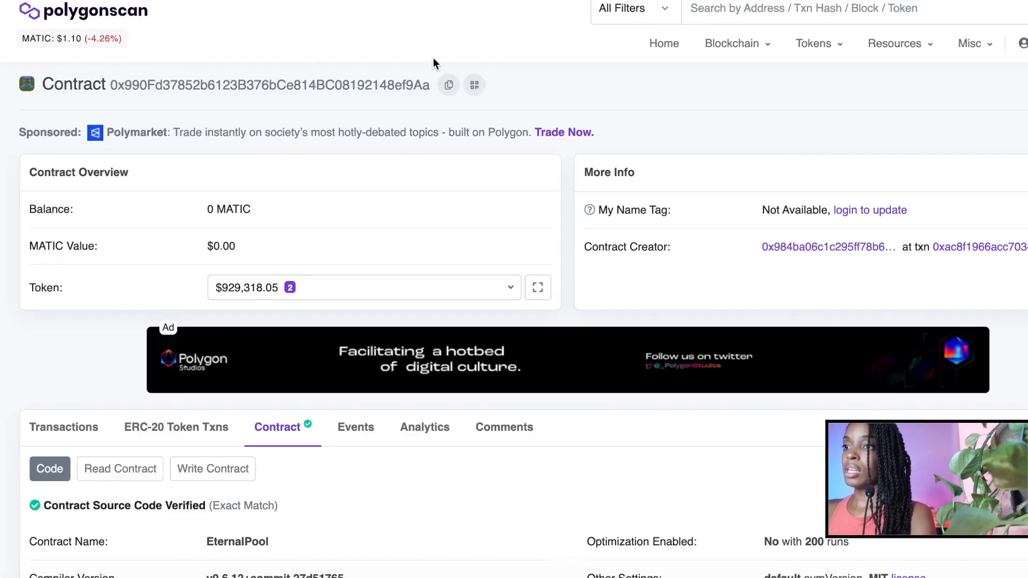
left_click(449, 85)
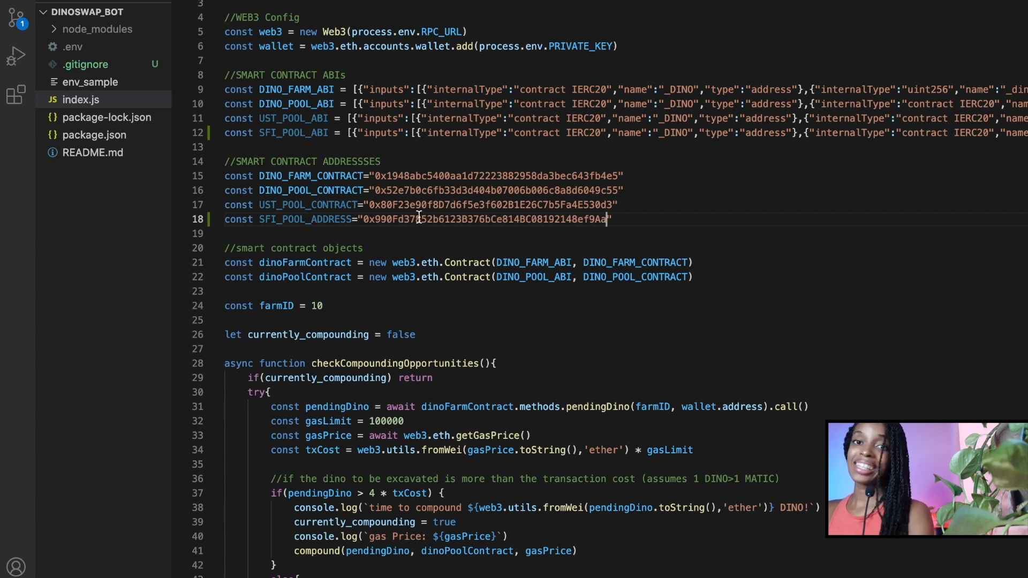
Step: Write const sfiPoolContract = new web3.eth.Contract(SFI_POOL_ABI, SFI_POOL_ADDRESS)
scroll("down", 3)
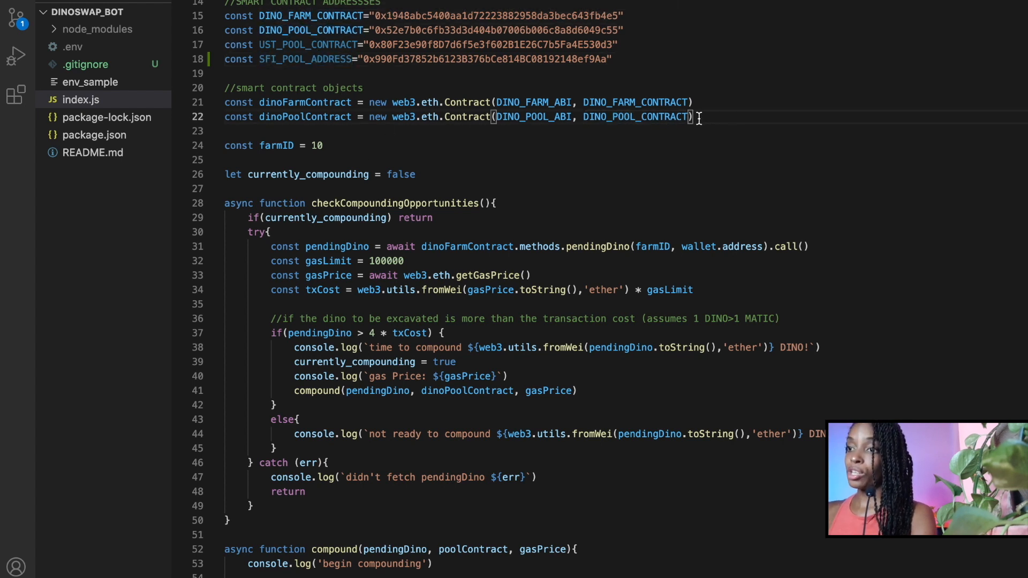
type("const")
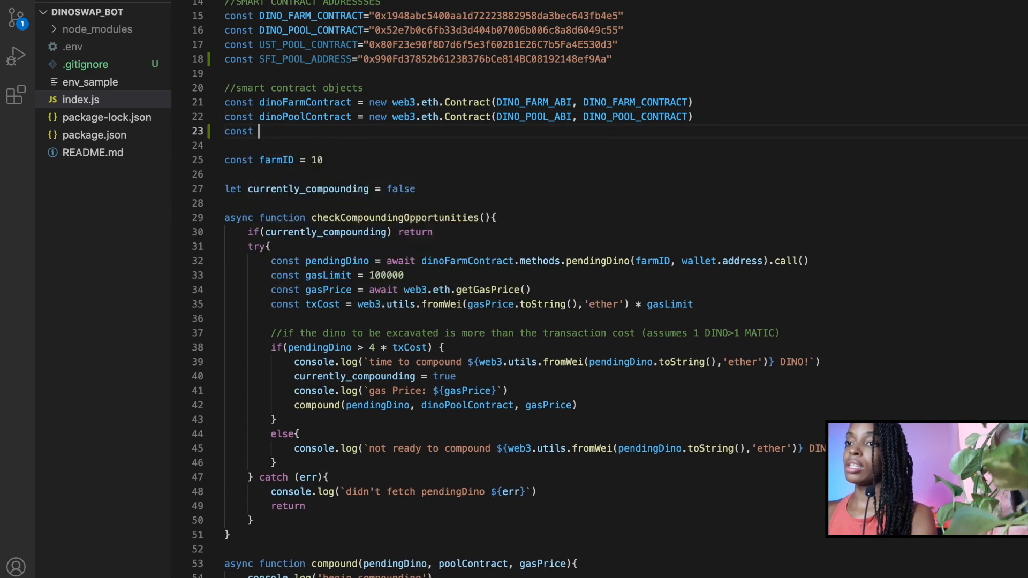
type("d")
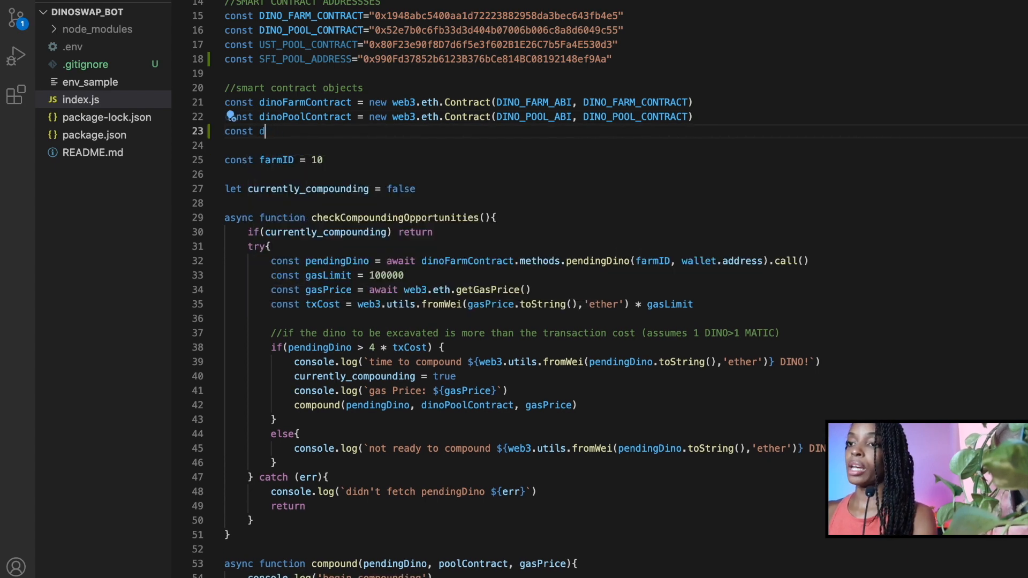
type("sfiPool")
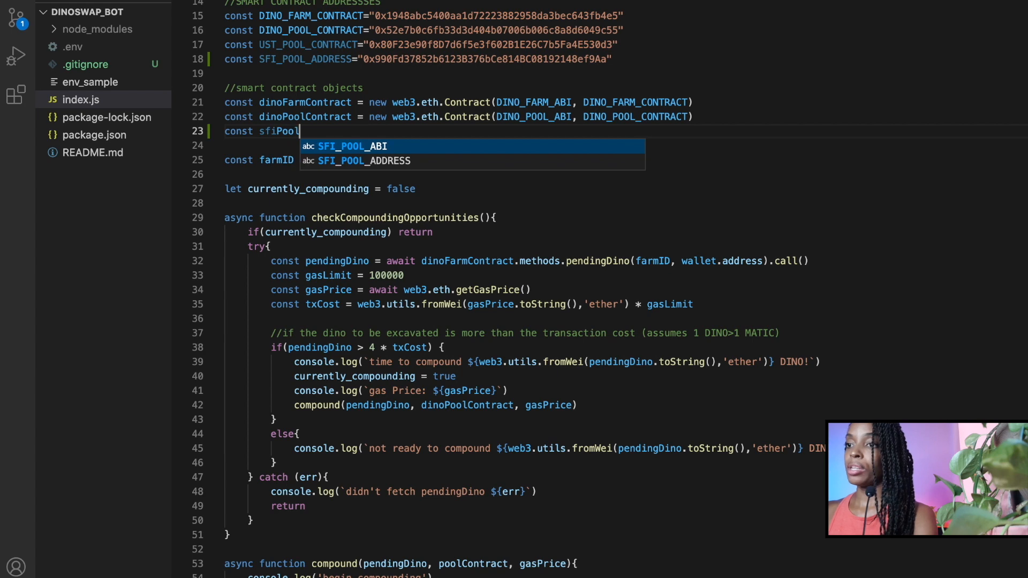
type("Contract = new web3.eth.Con")
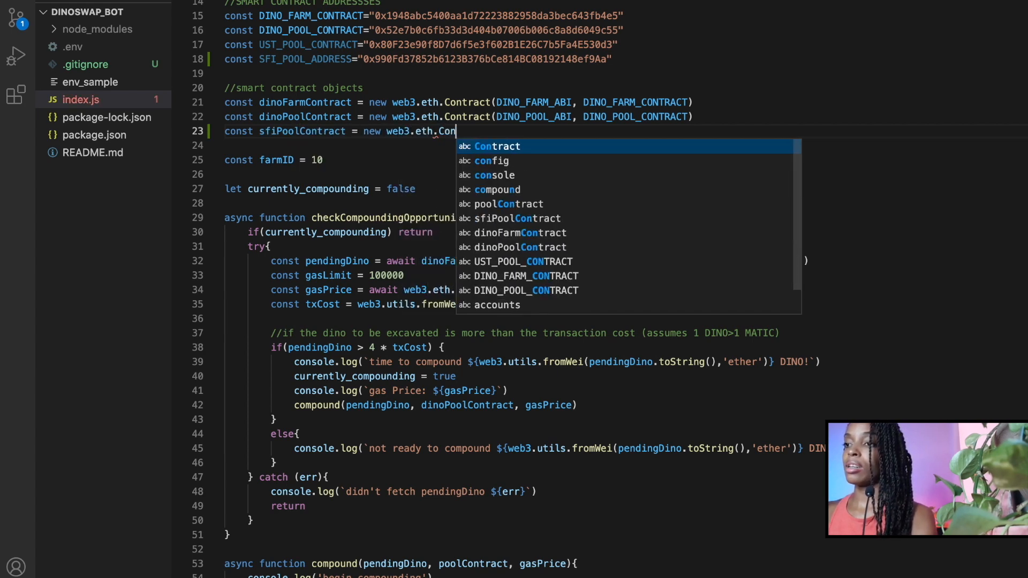
left_click(497, 147)
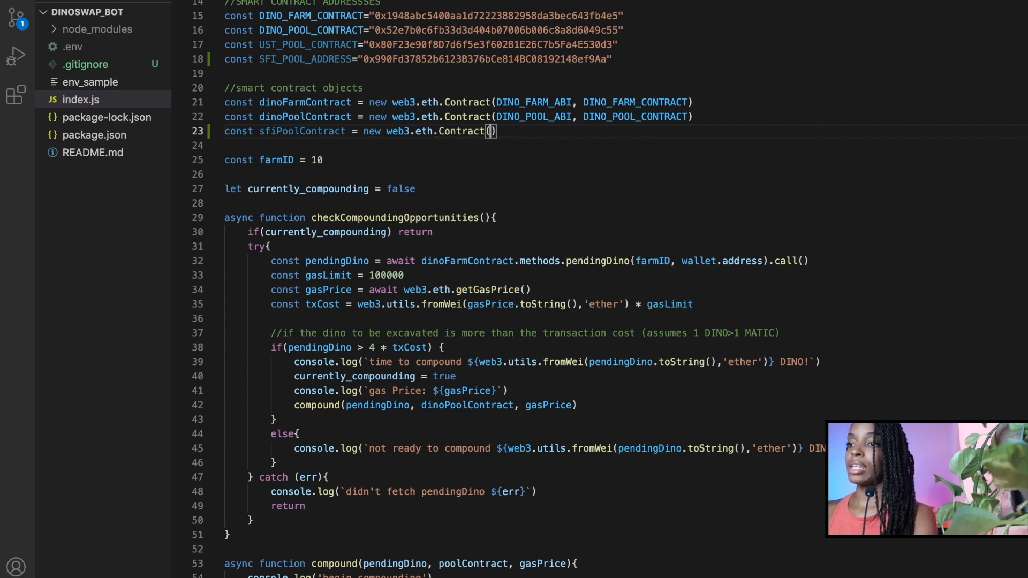
type("SFI_POOL_ABI,")
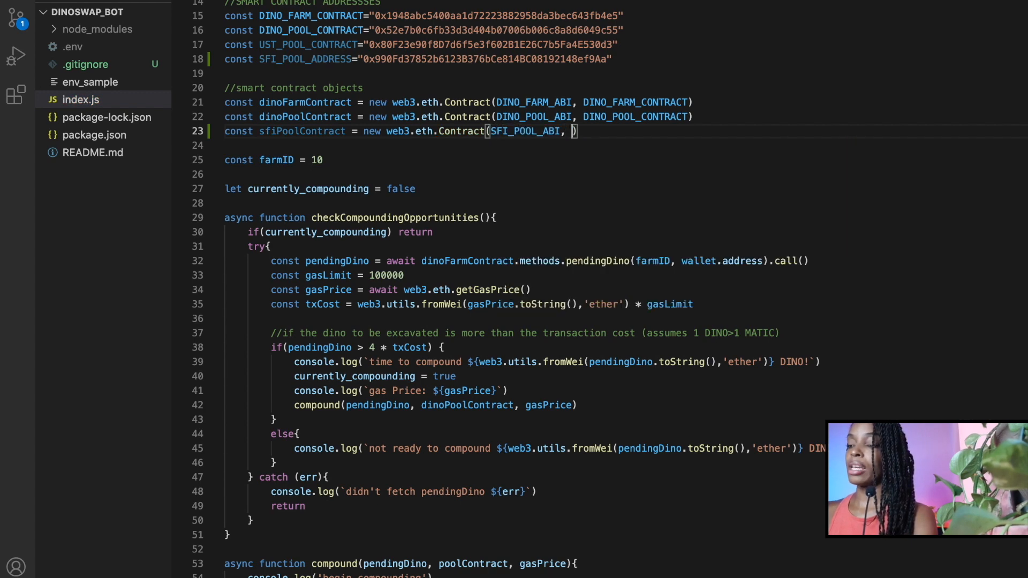
type("D")
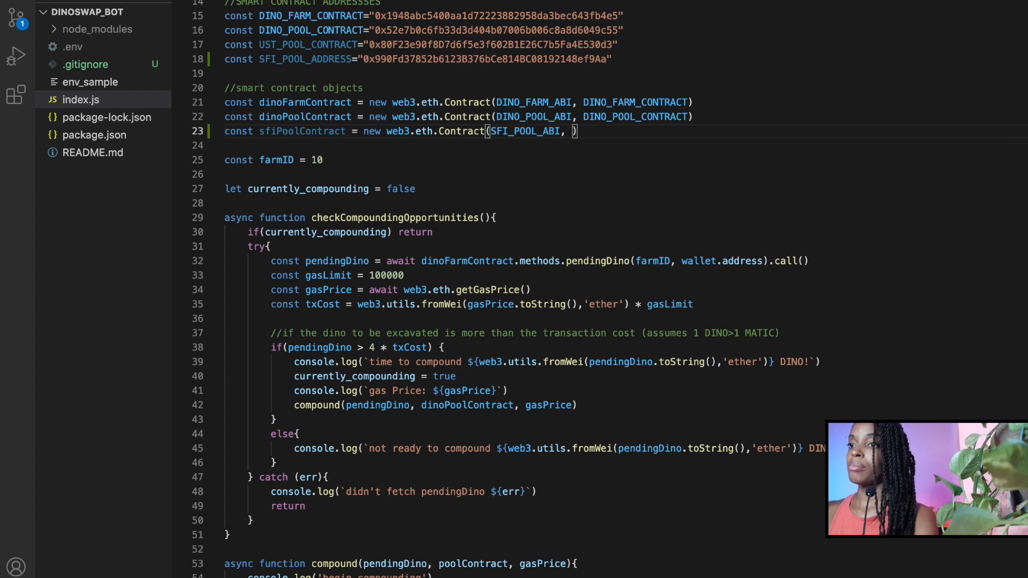
type("SFI_POOL_ADDRESS")
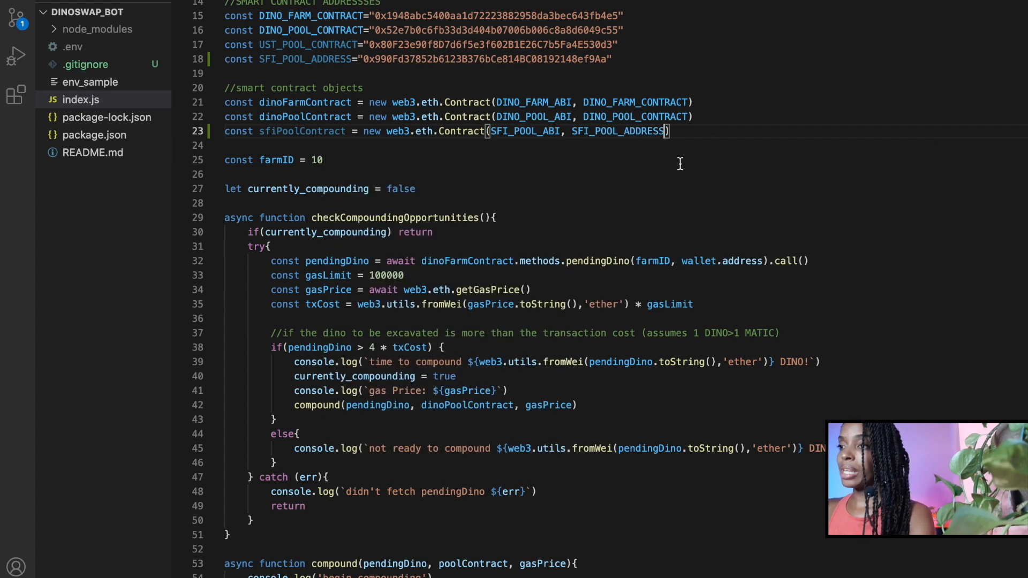
mouse_move(305, 57)
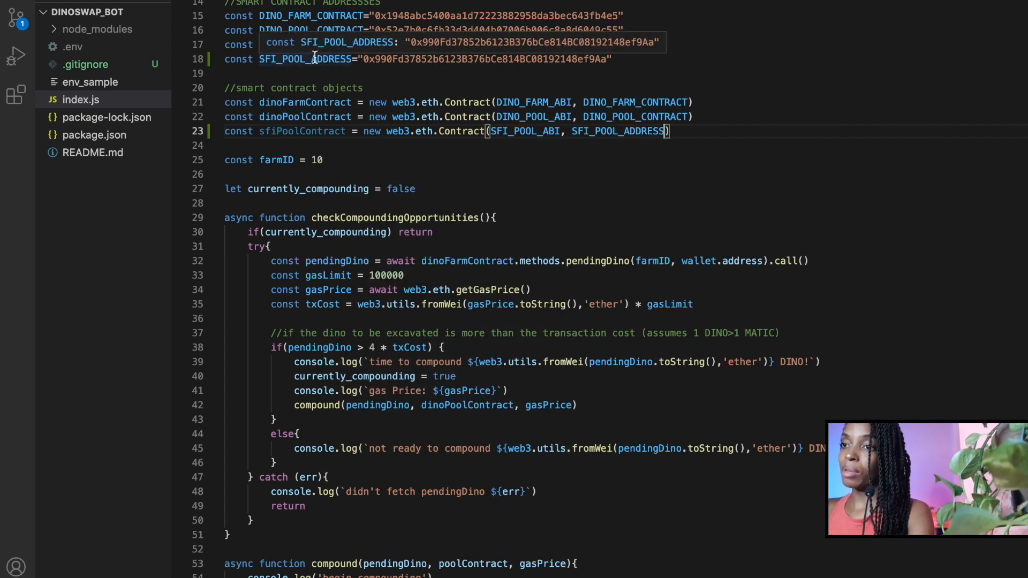
Step: Use Rename Symbol to change SFI_POOL_ADDRESS to SFI_POOL_CONTRACT across the file
right_click(305, 58)
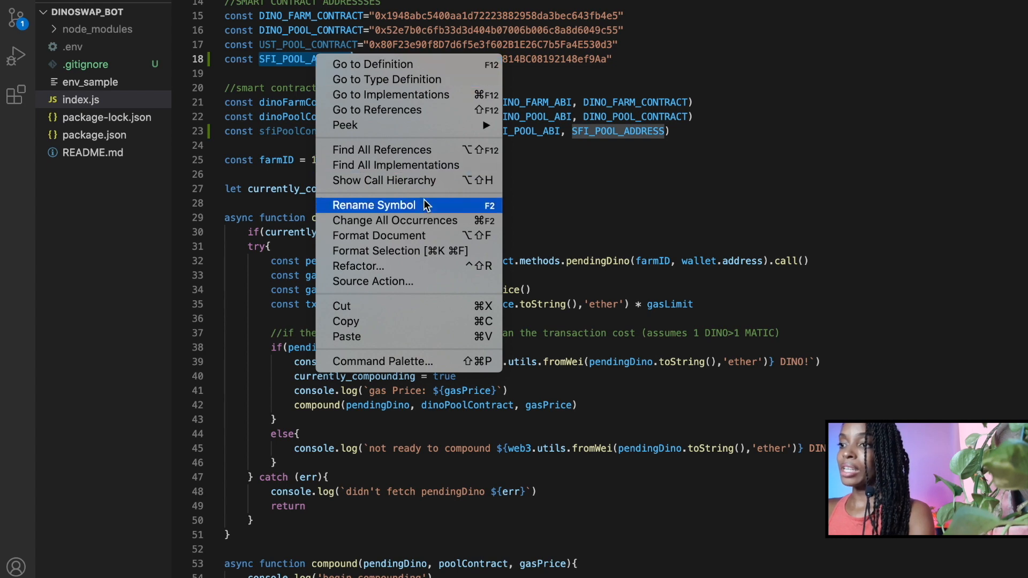
left_click(375, 204)
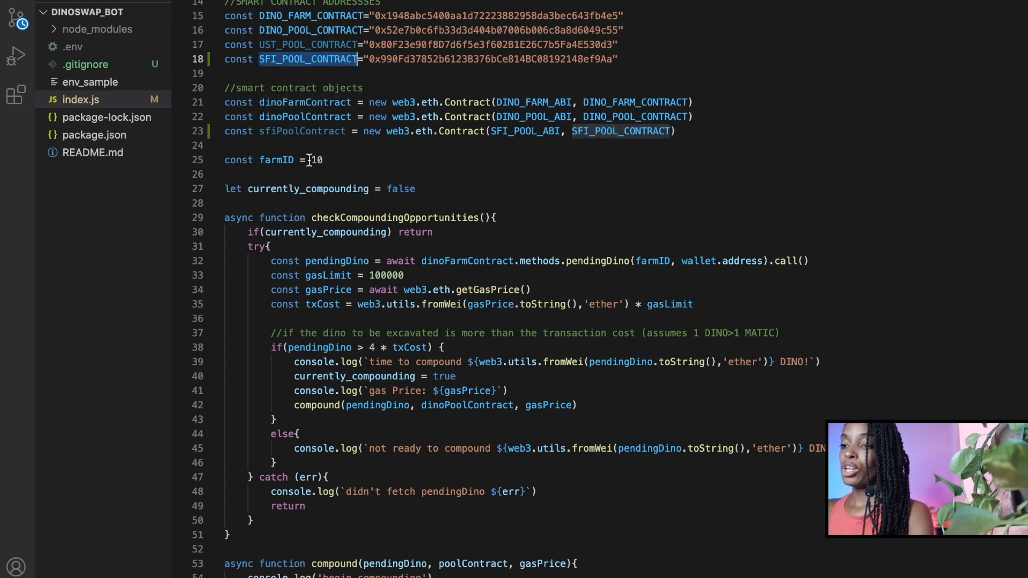
scroll("down", 3)
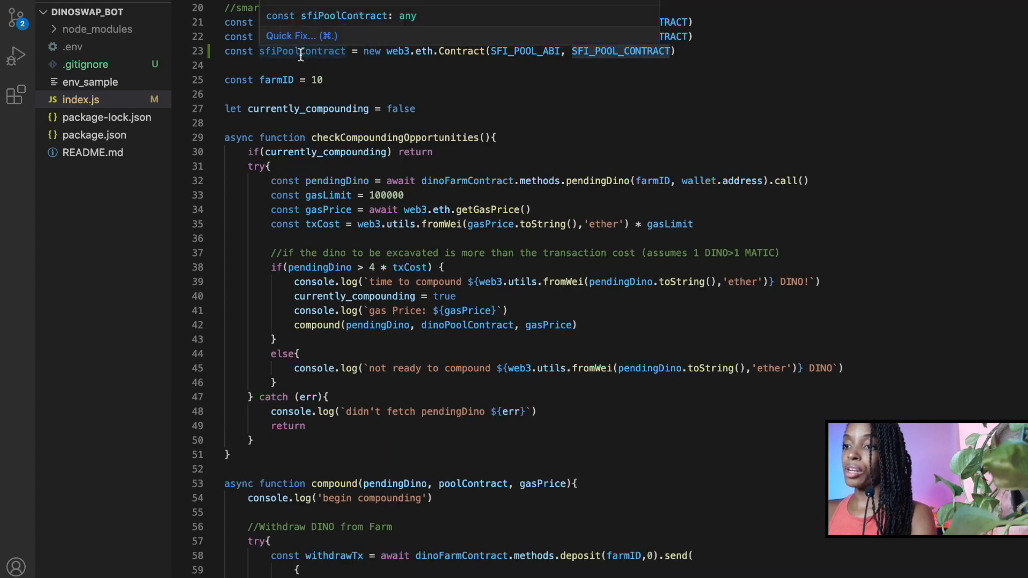
mouse_move(418, 342)
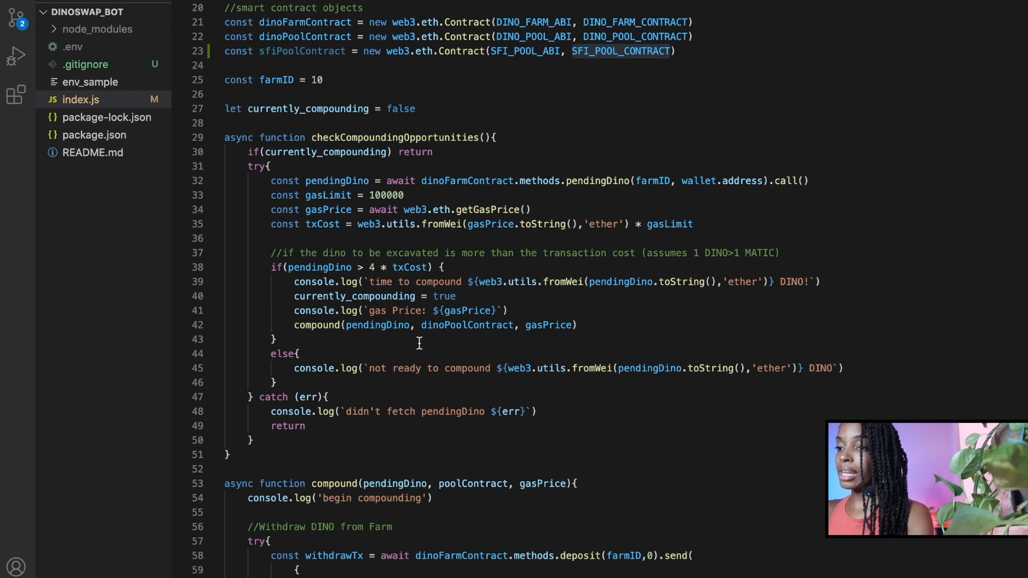
double_click(467, 326)
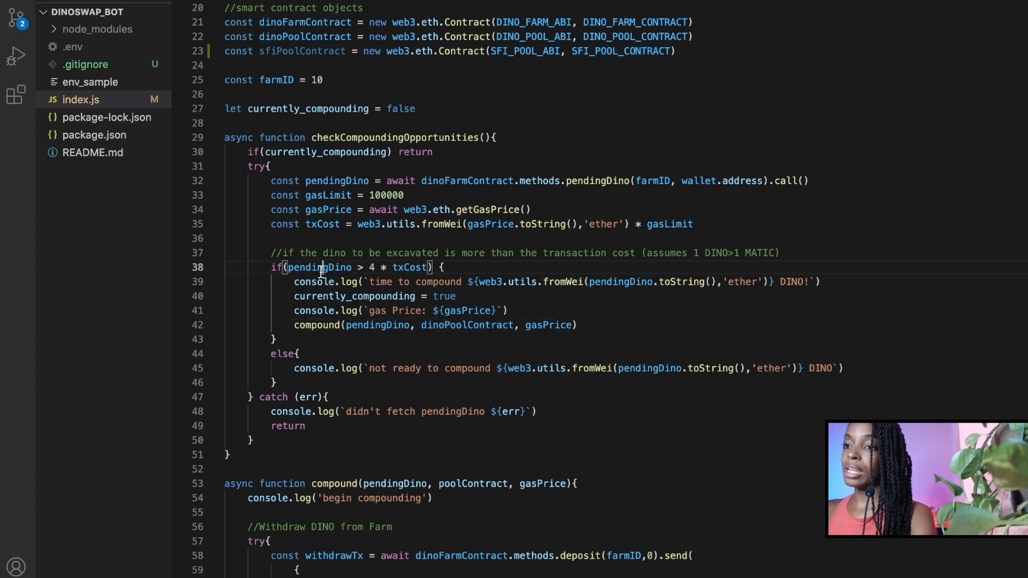
double_click(409, 267)
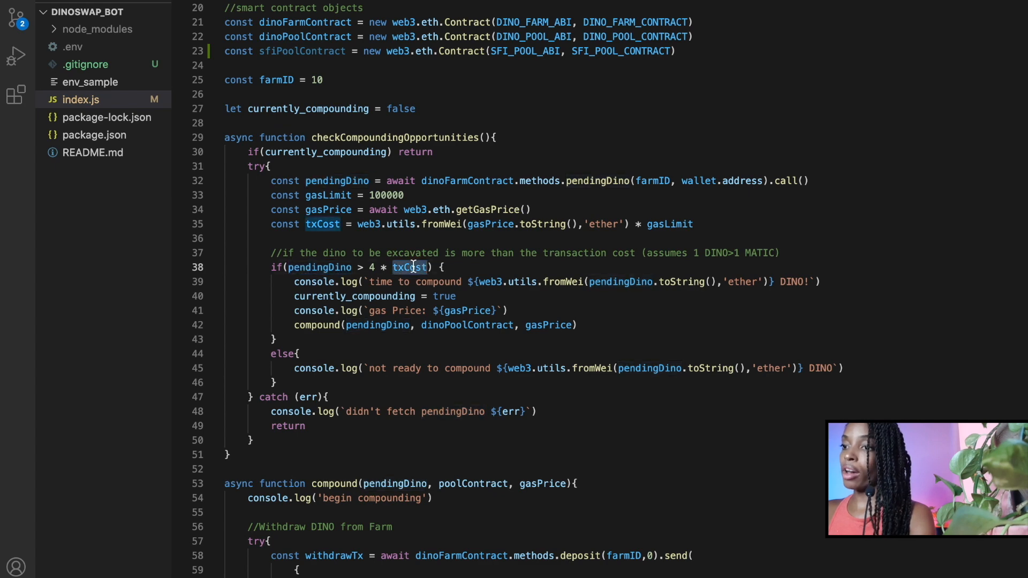
scroll("down", 3)
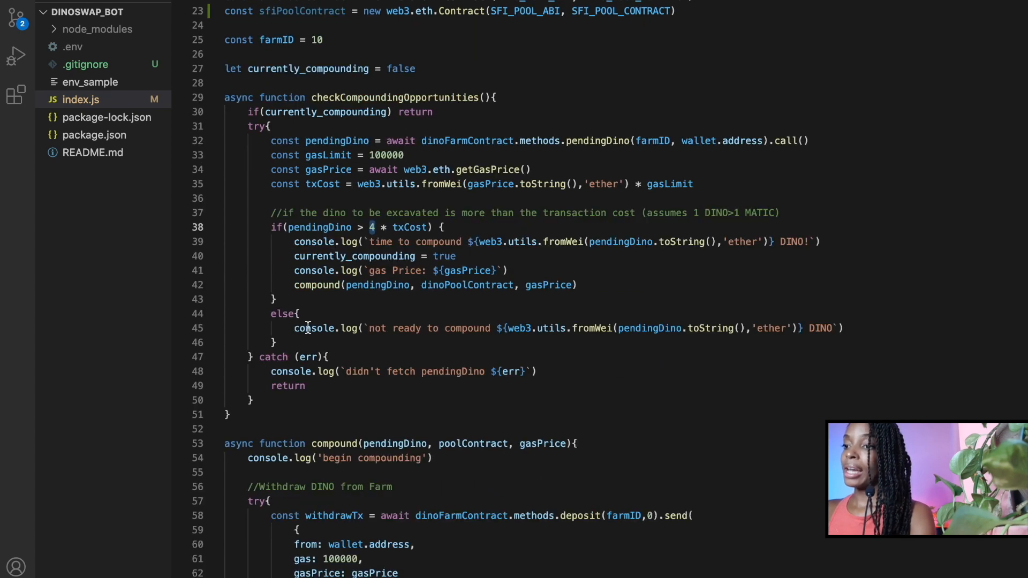
mouse_move(467, 269)
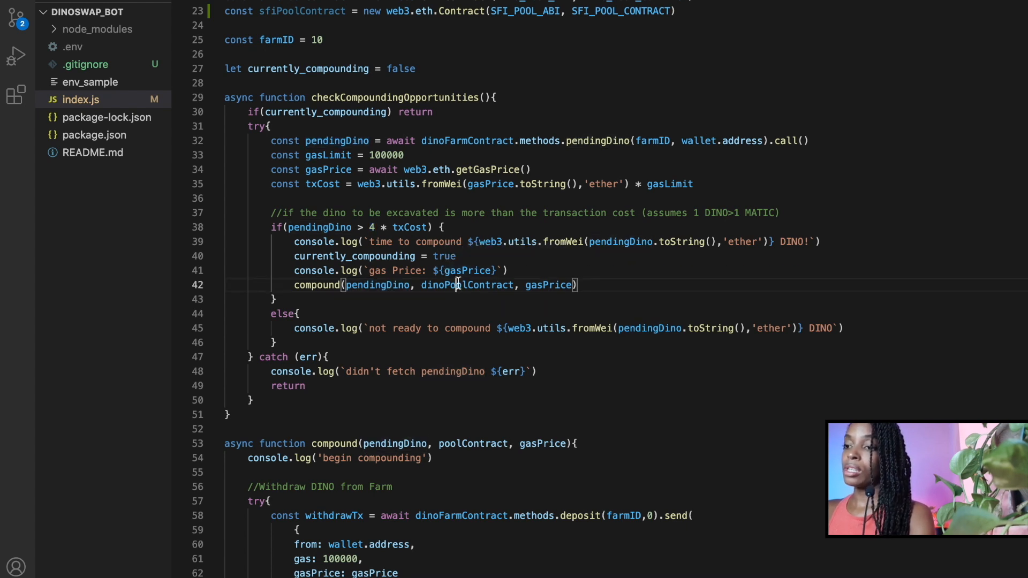
Step: Replace the dinoPoolContract argument in the compound() call with sfiPoolContract
double_click(467, 285)
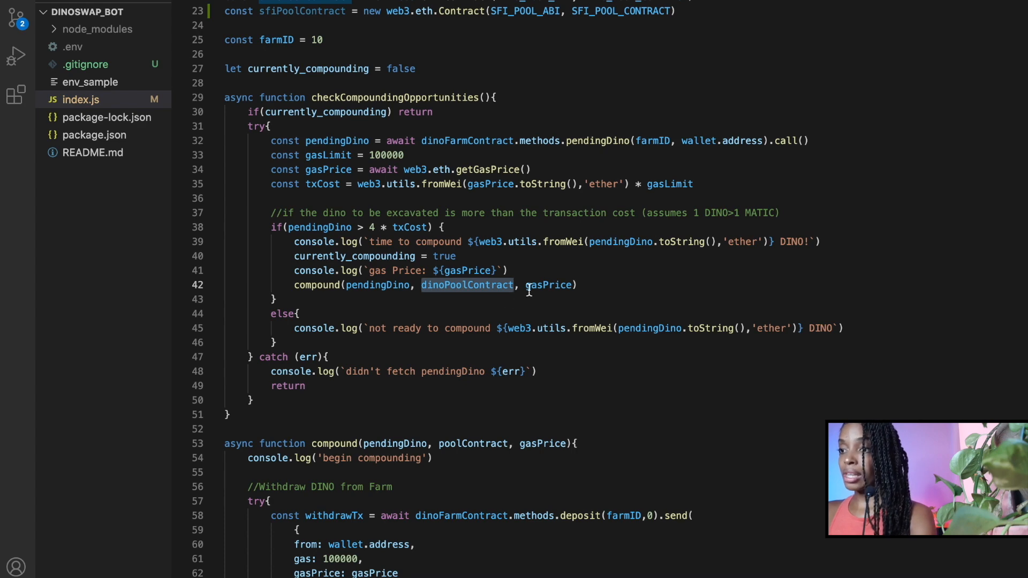
double_click(548, 285)
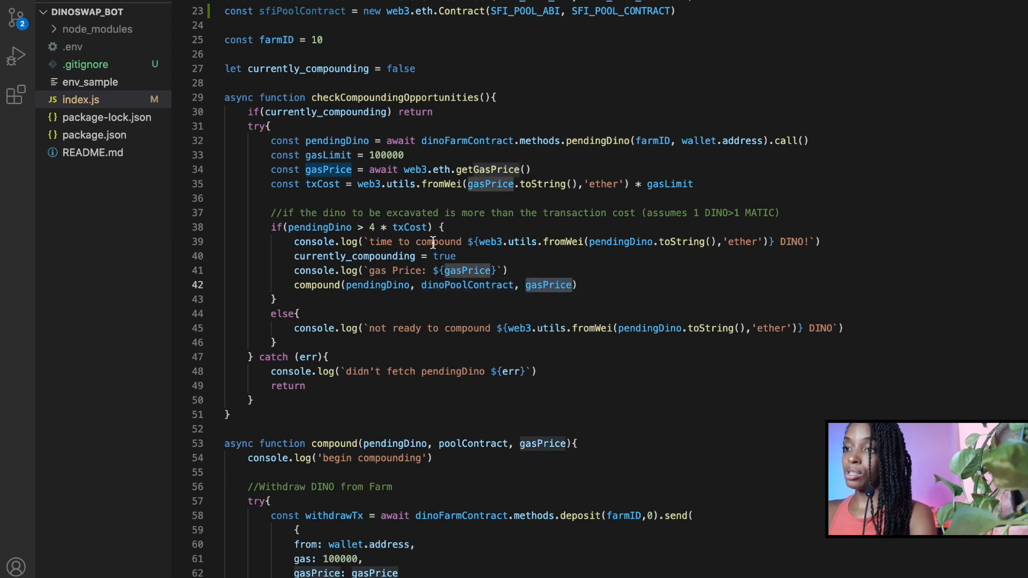
scroll("down", 3)
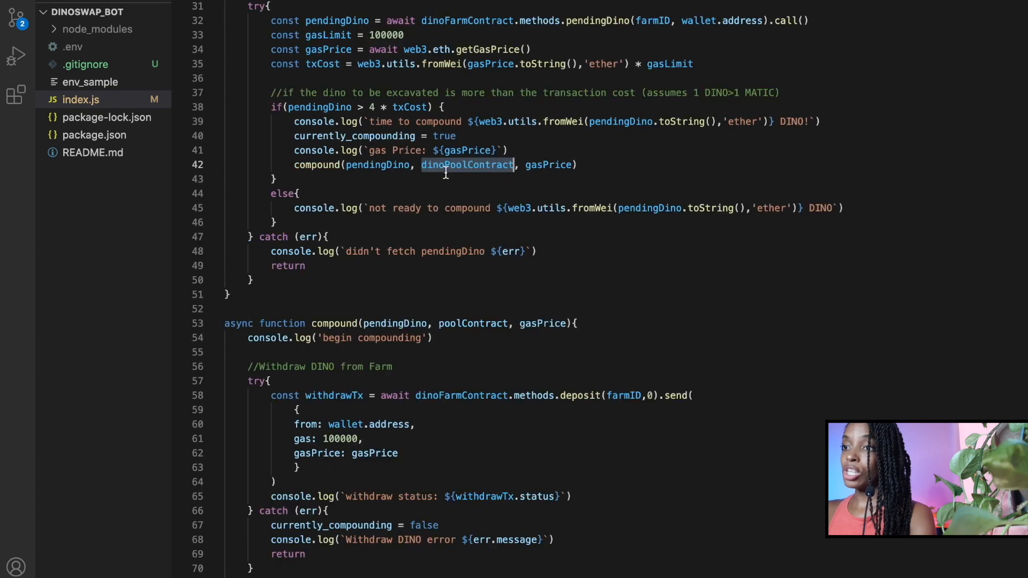
scroll("down", 3)
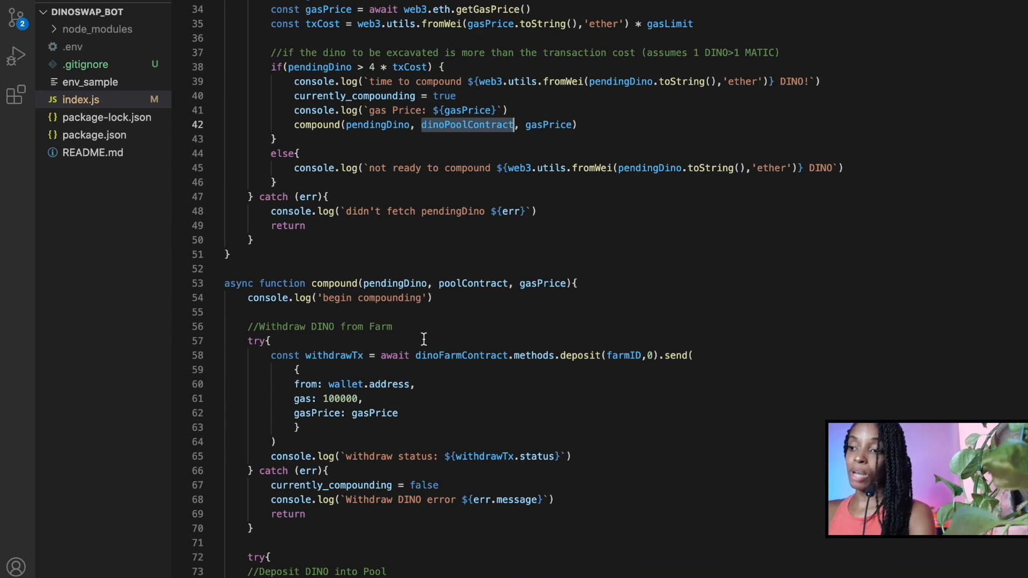
scroll("up", 3)
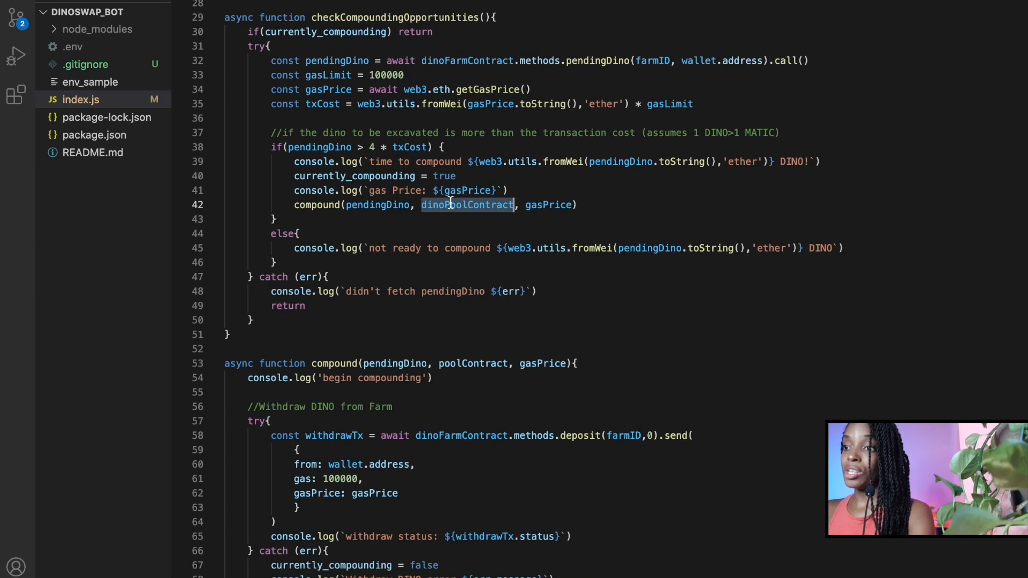
scroll("up", 3)
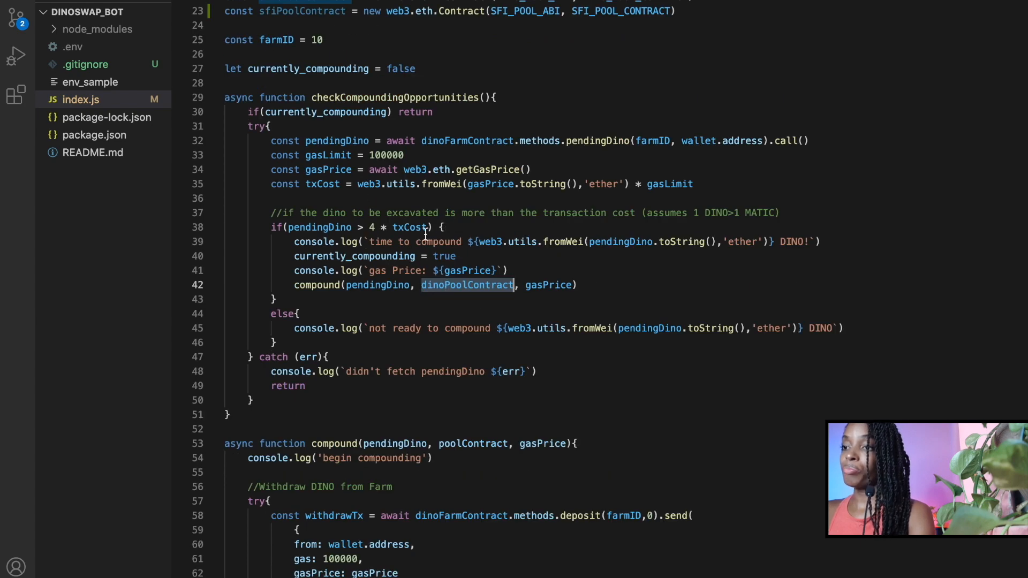
type("sfi")
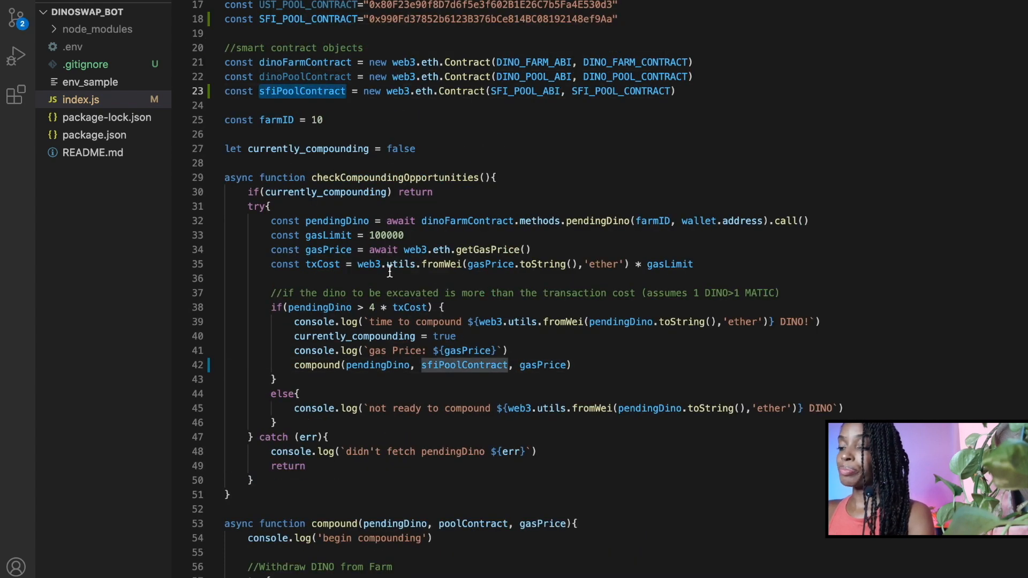
scroll("down", 3)
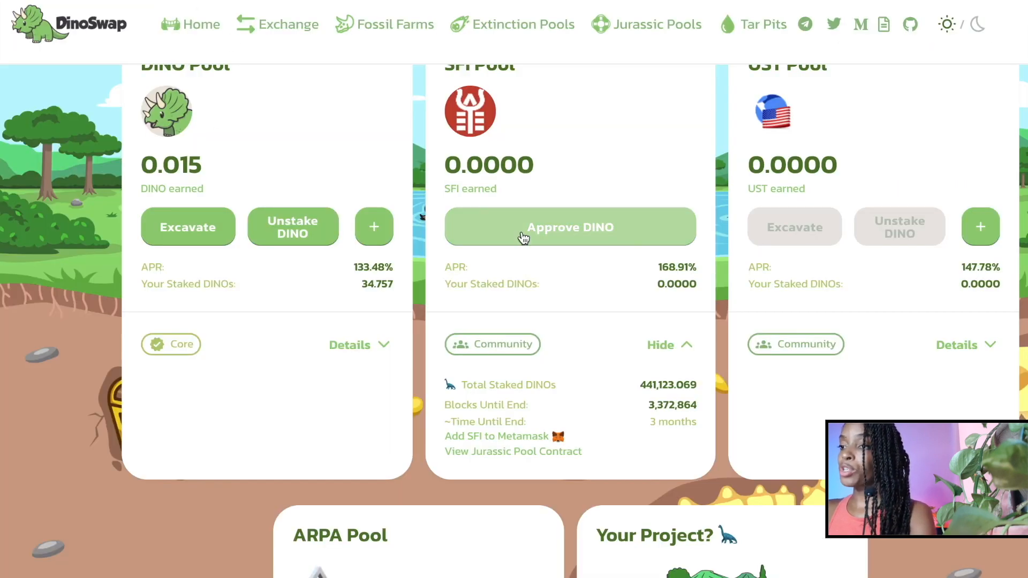
Step: Confirm the MetaMask approval letting the SFI pool spend DINO
scroll("up", 3)
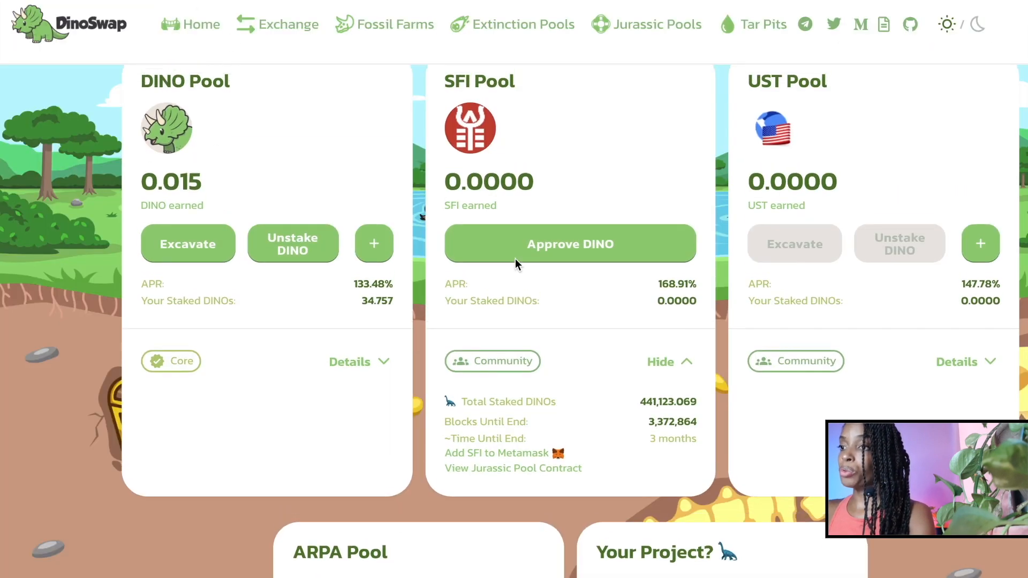
scroll("up", 3)
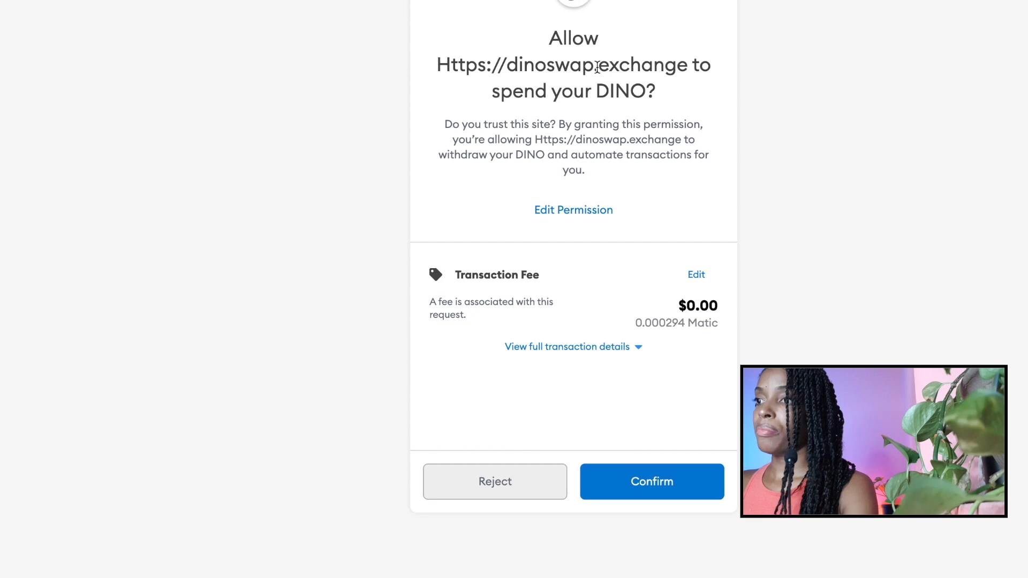
left_click(651, 481)
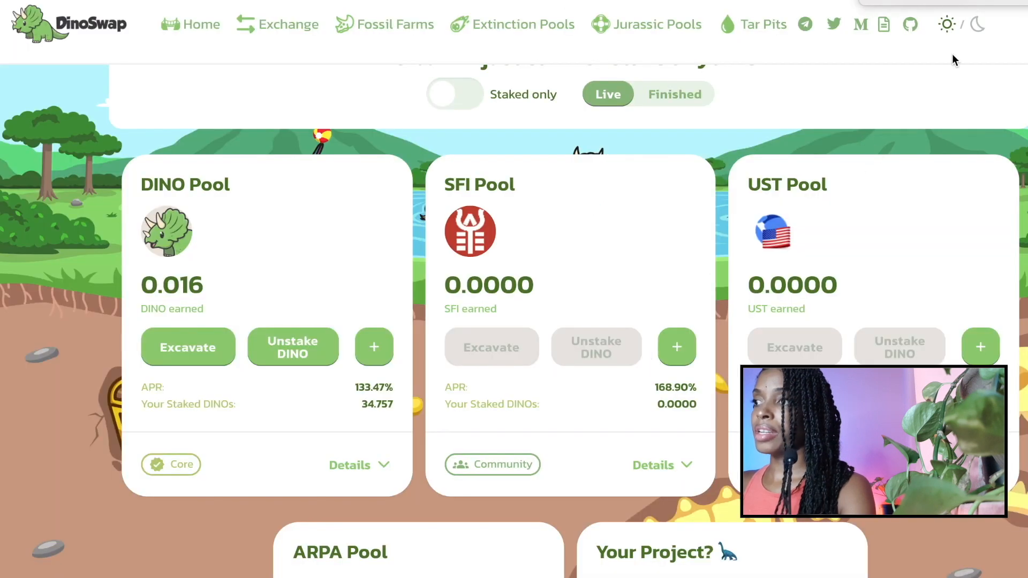
scroll("up", 3)
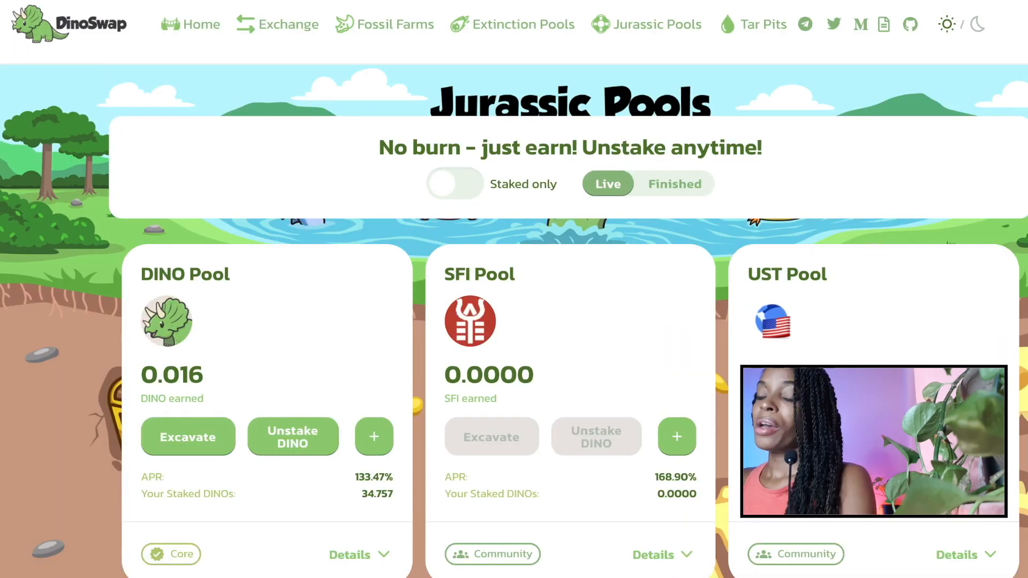
mouse_move(596, 465)
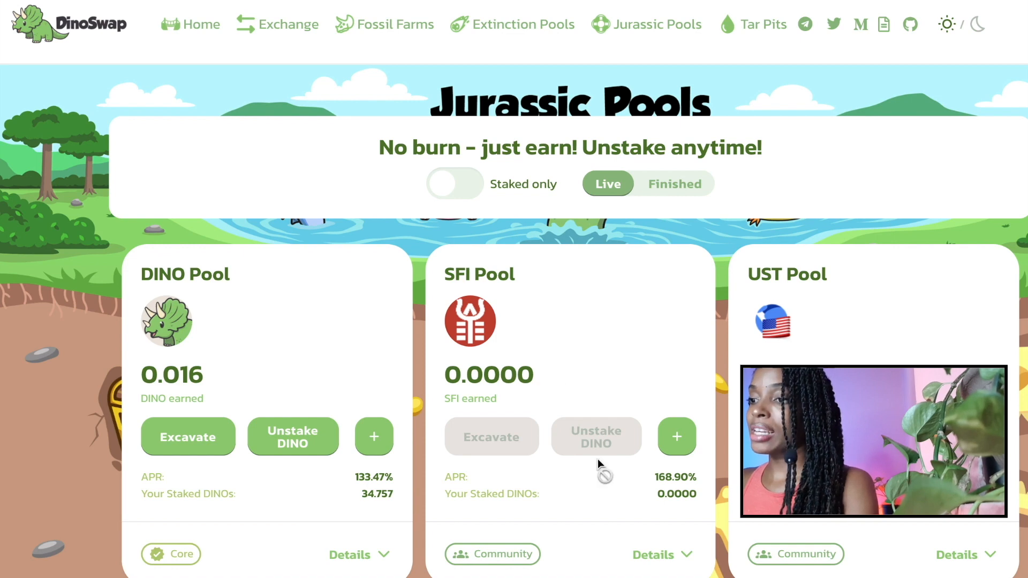
scroll("down", 3)
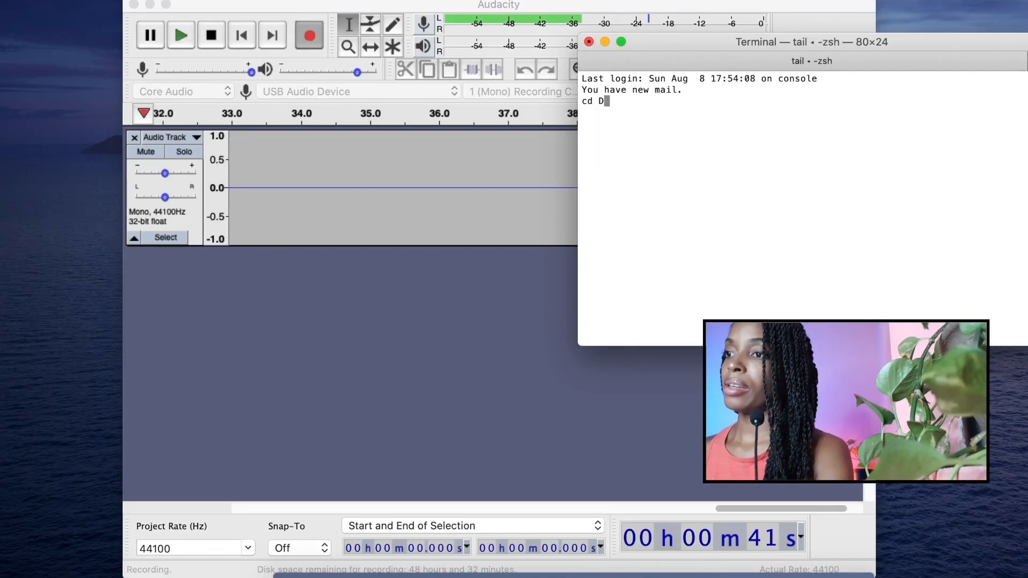
Step: Enter cd Documents/Bitbucket/dinoswap_bot in the terminal
type("ocument")
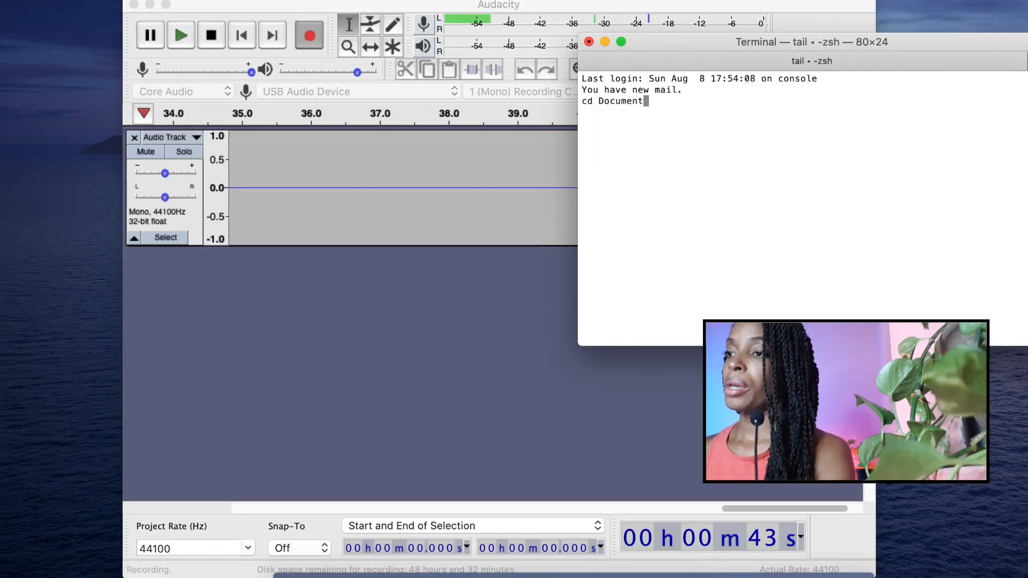
type("s/B")
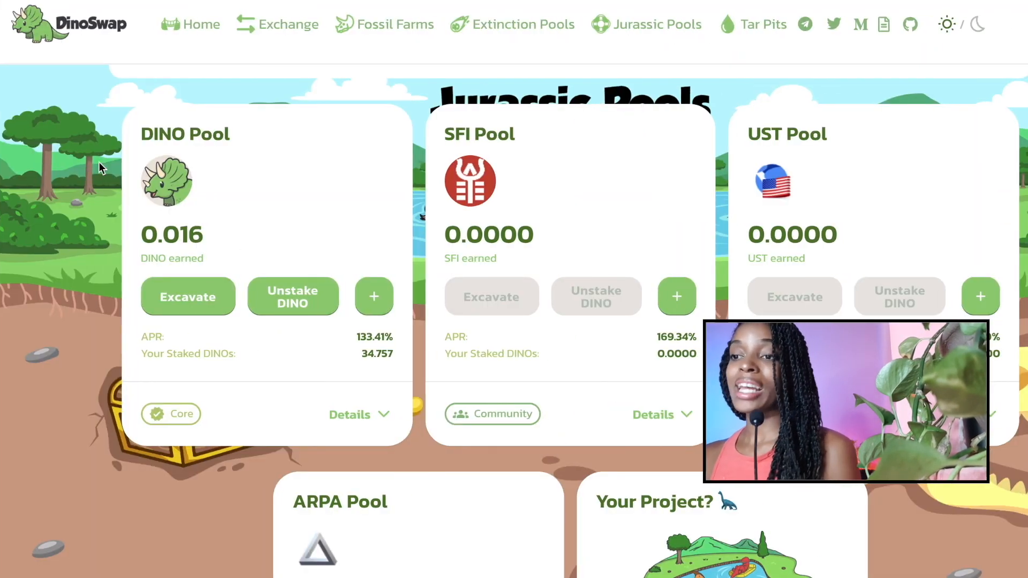
mouse_move(293, 266)
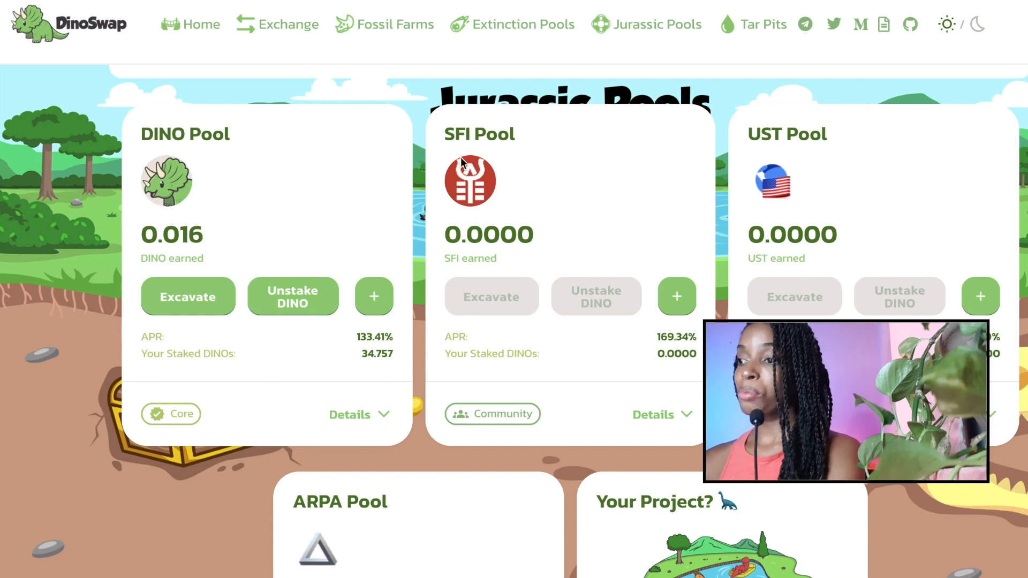
scroll("down", 3)
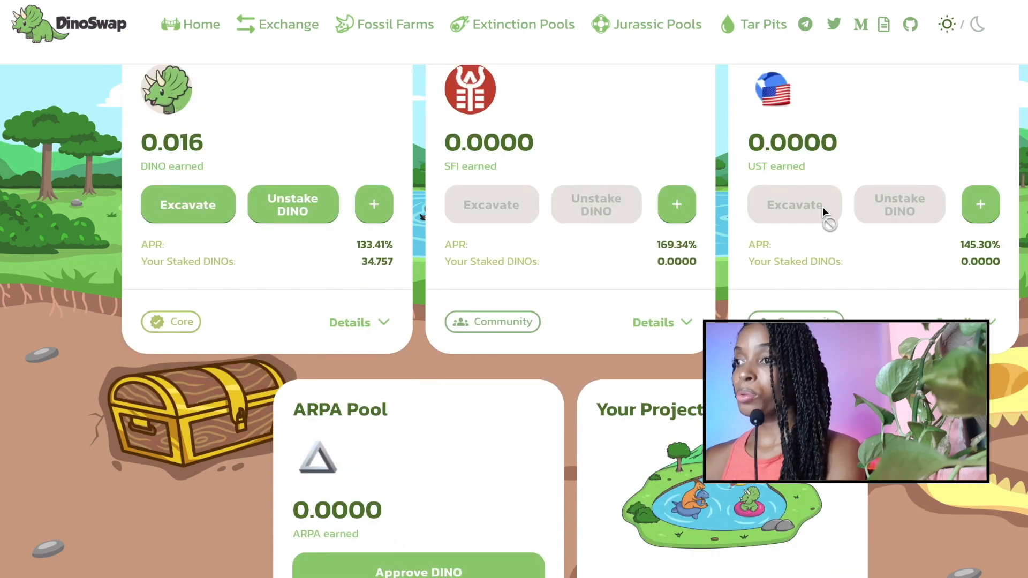
scroll("up", 3)
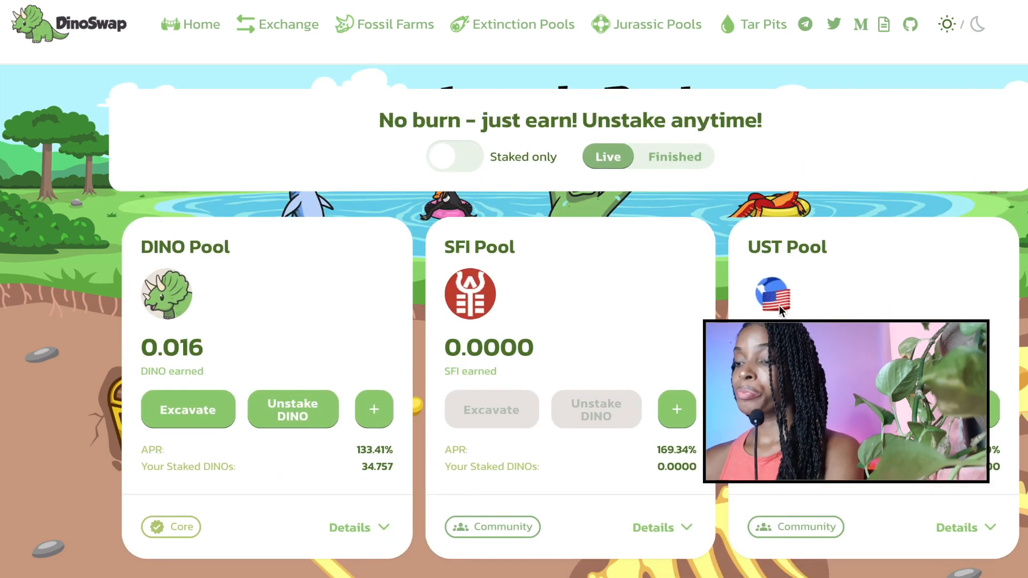
scroll("down", 3)
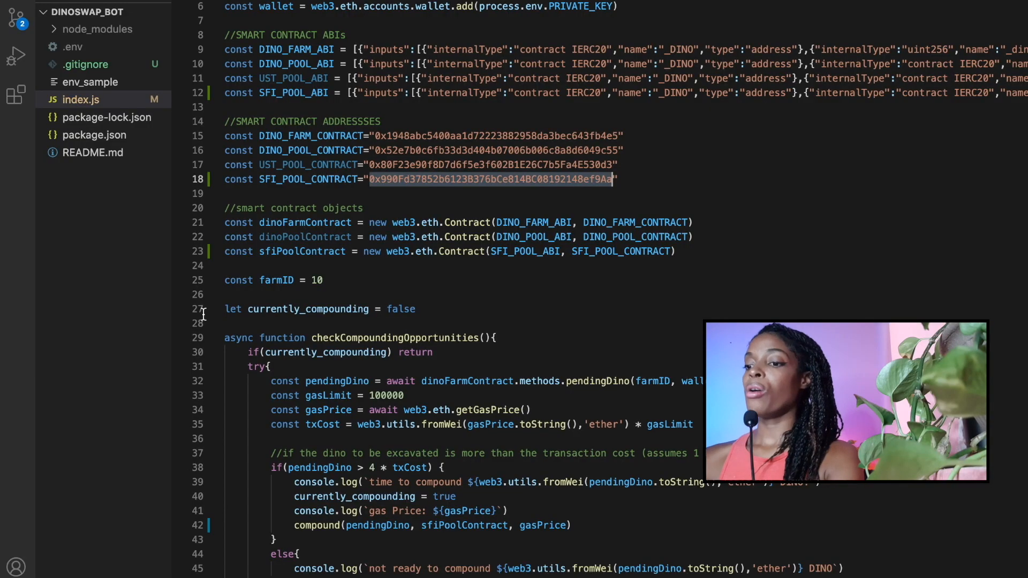
Step: Set gasLimit to 200000 and pass it through compound() as gas: gasLimit
scroll("down", 3)
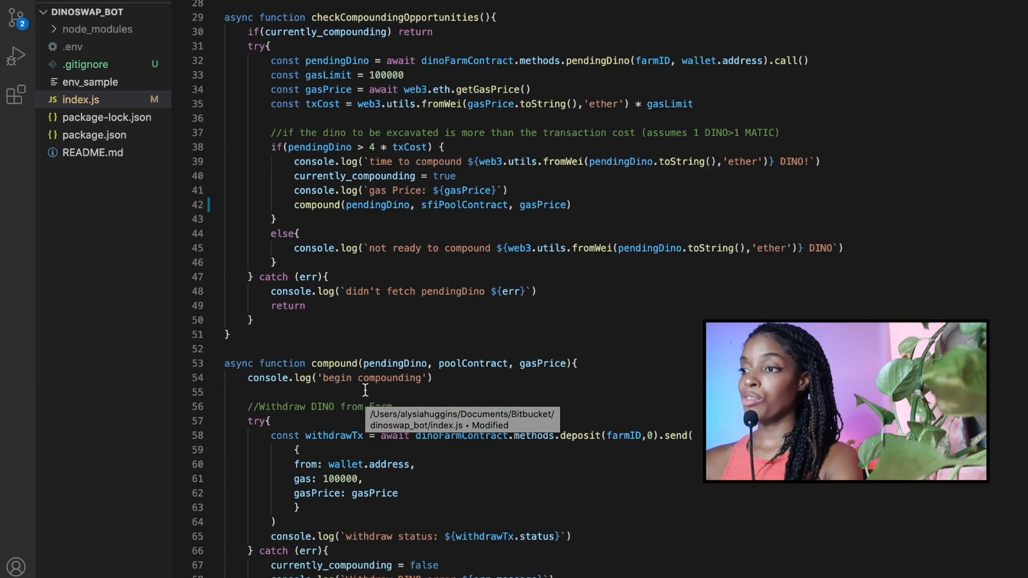
scroll("down", 3)
type("2")
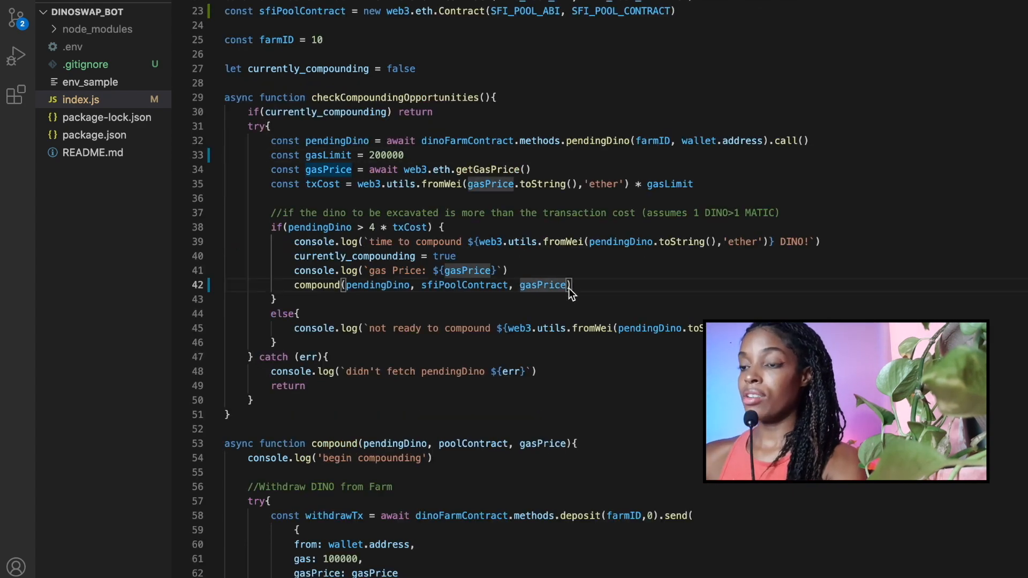
type(", gad")
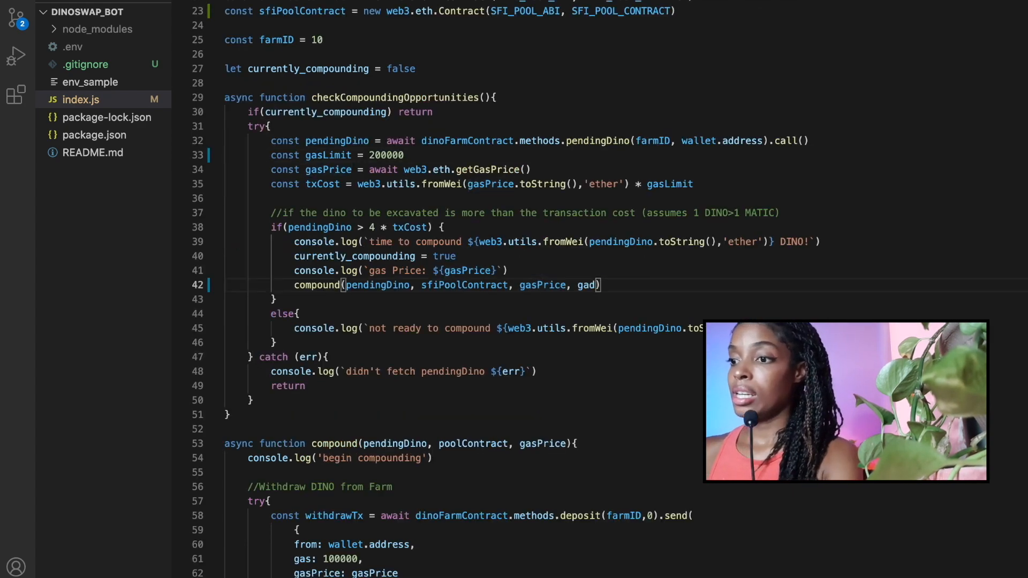
type("asLimit")
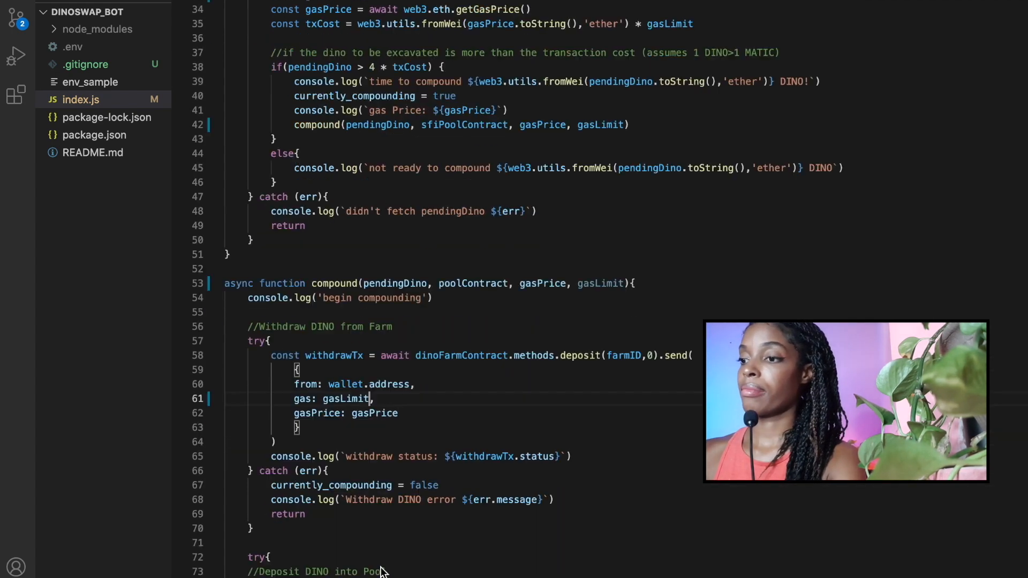
scroll("down", 3)
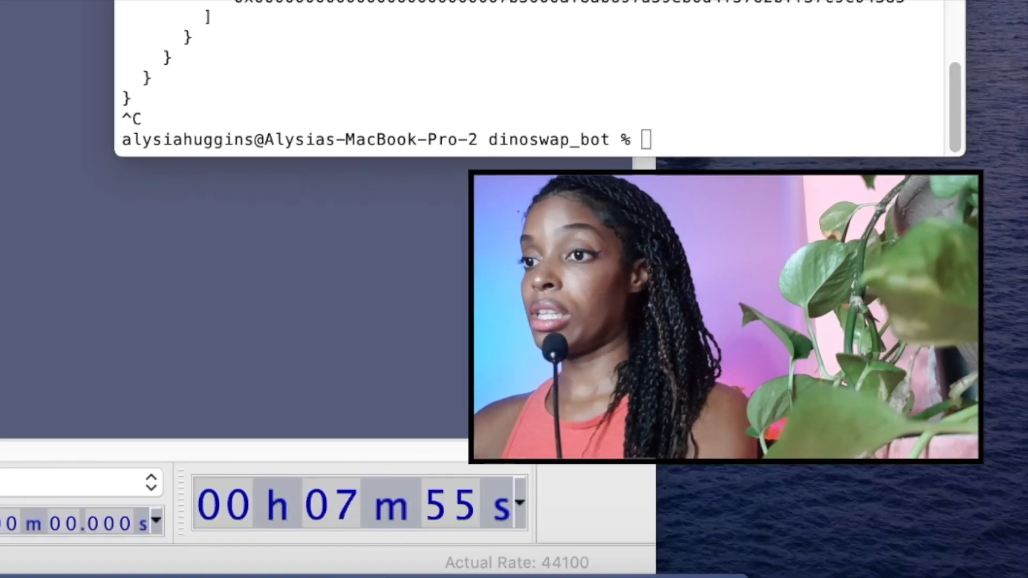
Step: Restart the bot with node index so the updated index.js runs
type("node index")
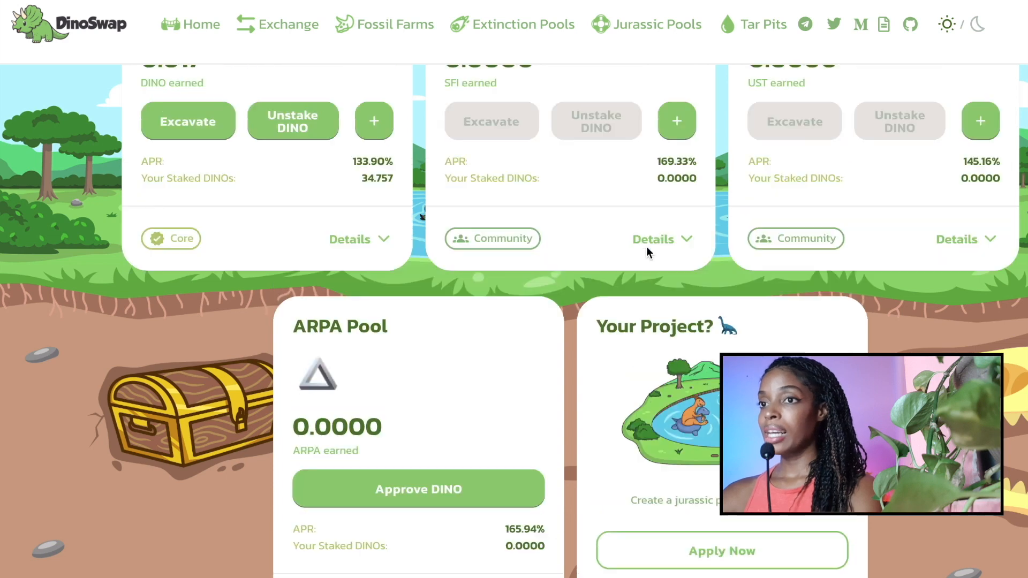
Step: Scroll to the SFI Pool card showing 0.003 staked DINO with Excavate and Unstake active
scroll("up", 3)
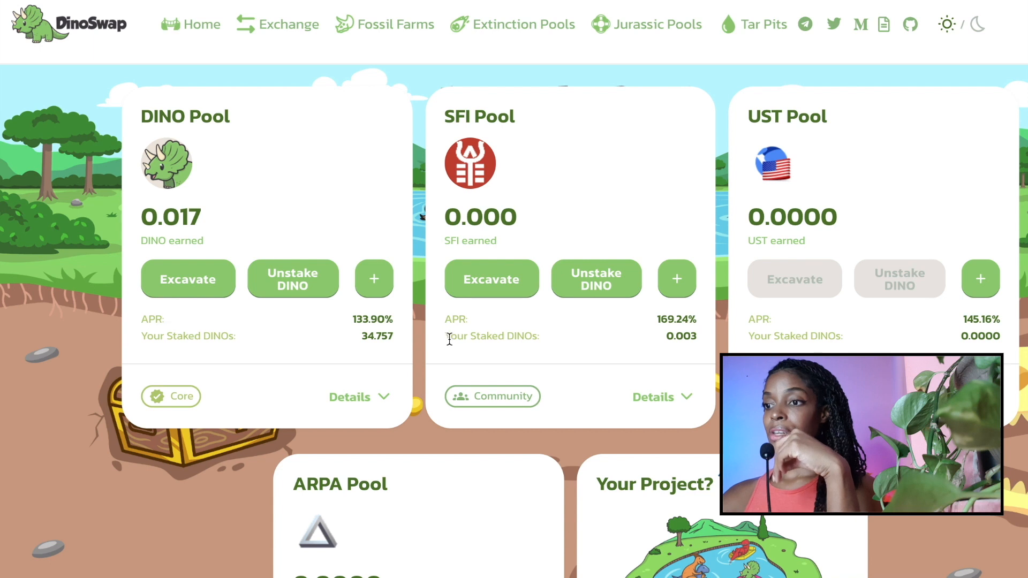
double_click(491, 336)
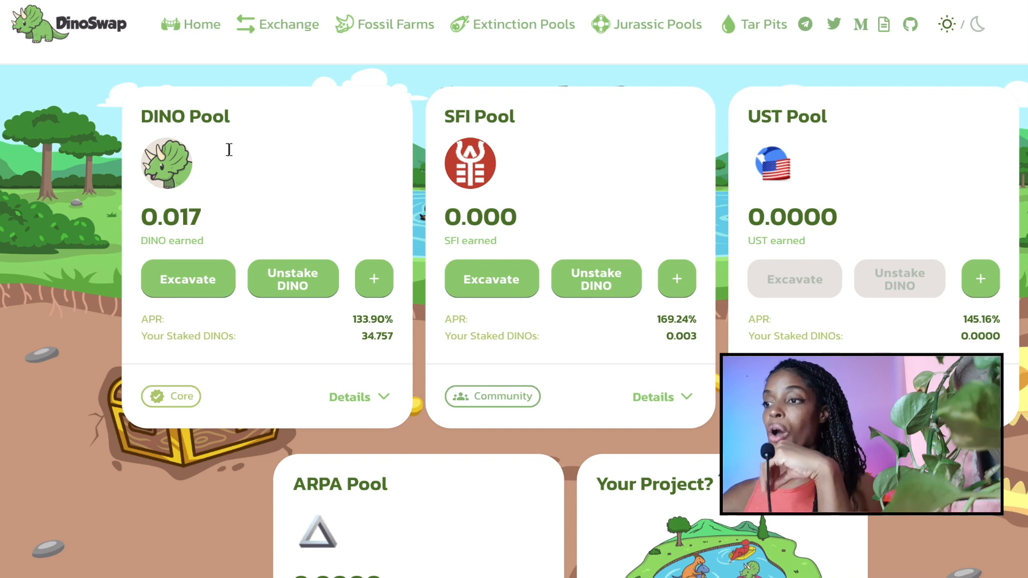
mouse_move(825, 127)
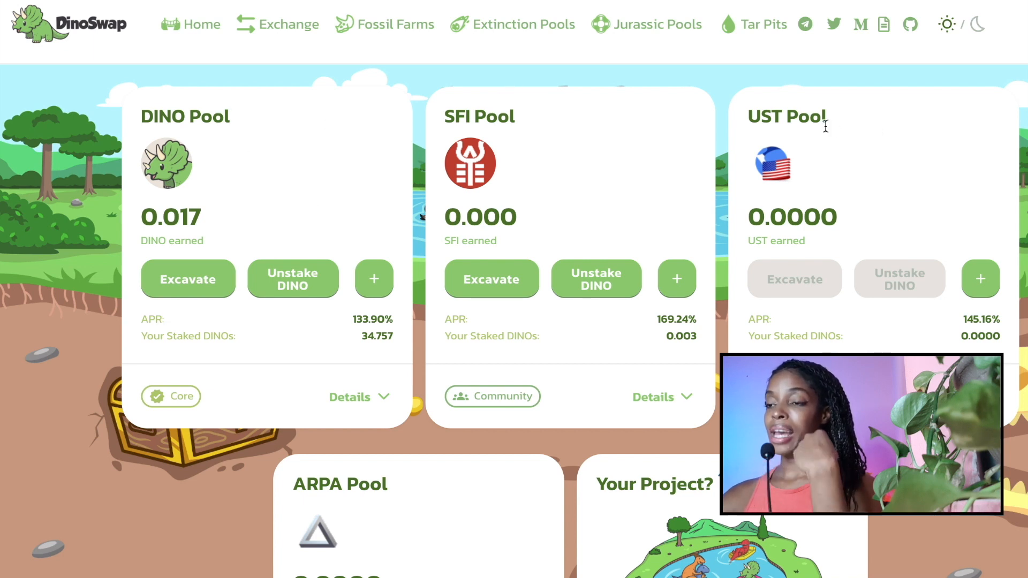
mouse_move(179, 203)
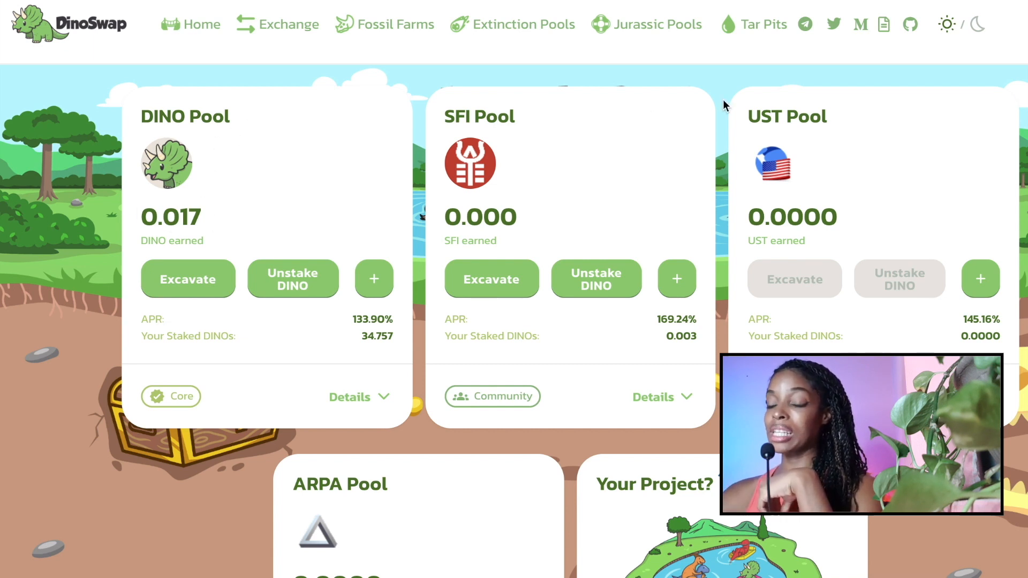
mouse_move(334, 358)
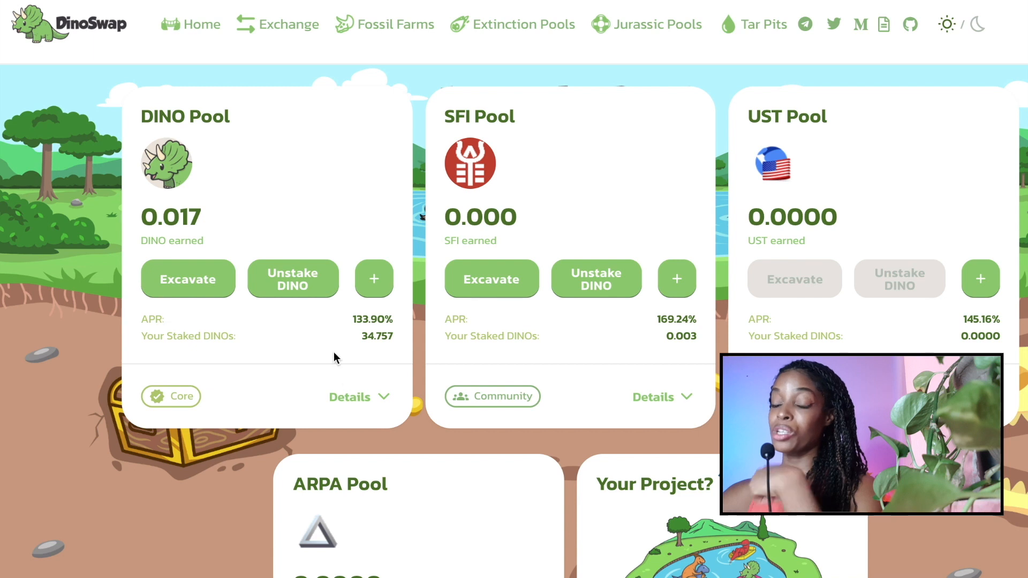
mouse_move(310, 271)
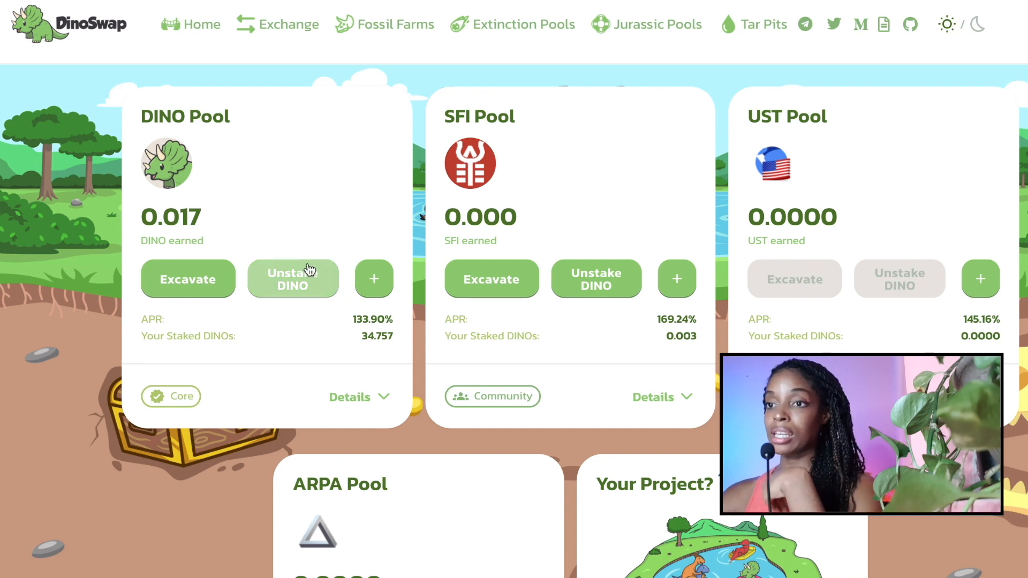
mouse_move(229, 215)
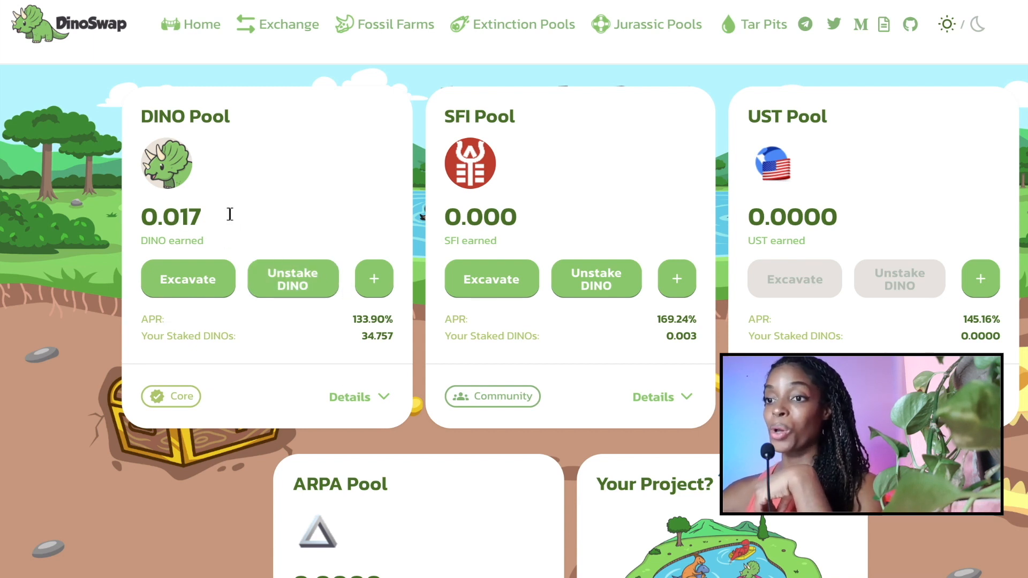
mouse_move(183, 241)
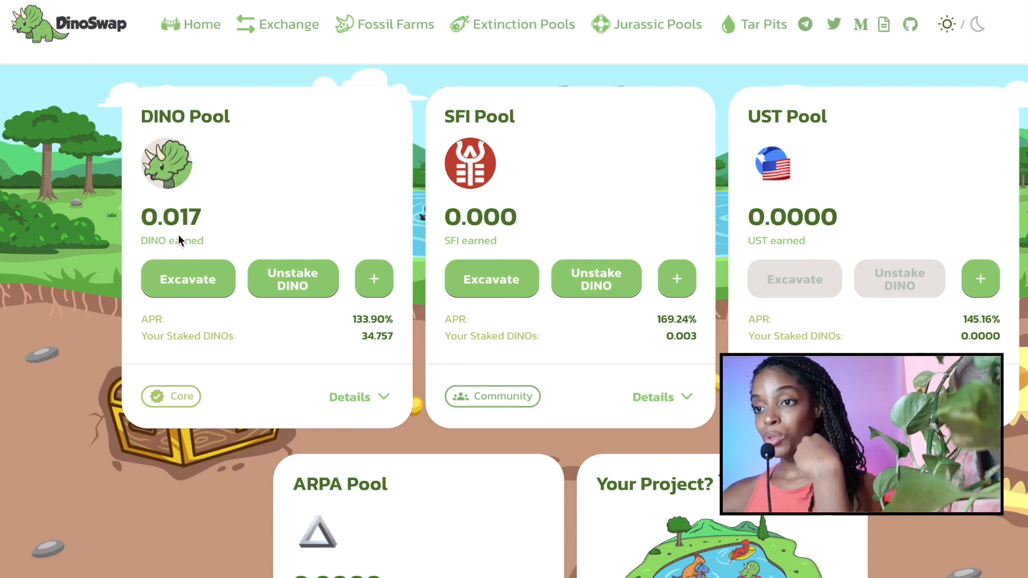
mouse_move(259, 215)
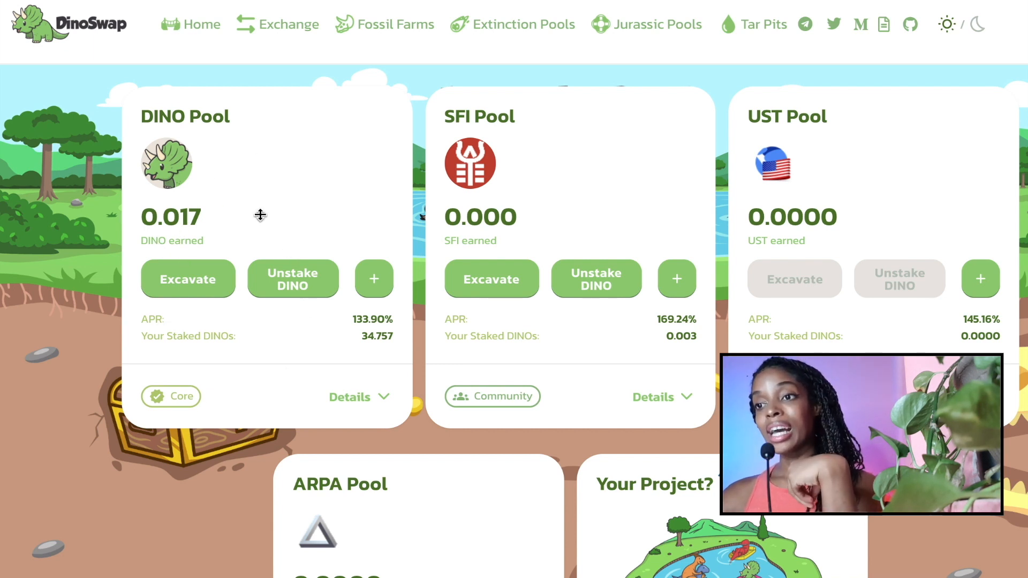
mouse_move(571, 186)
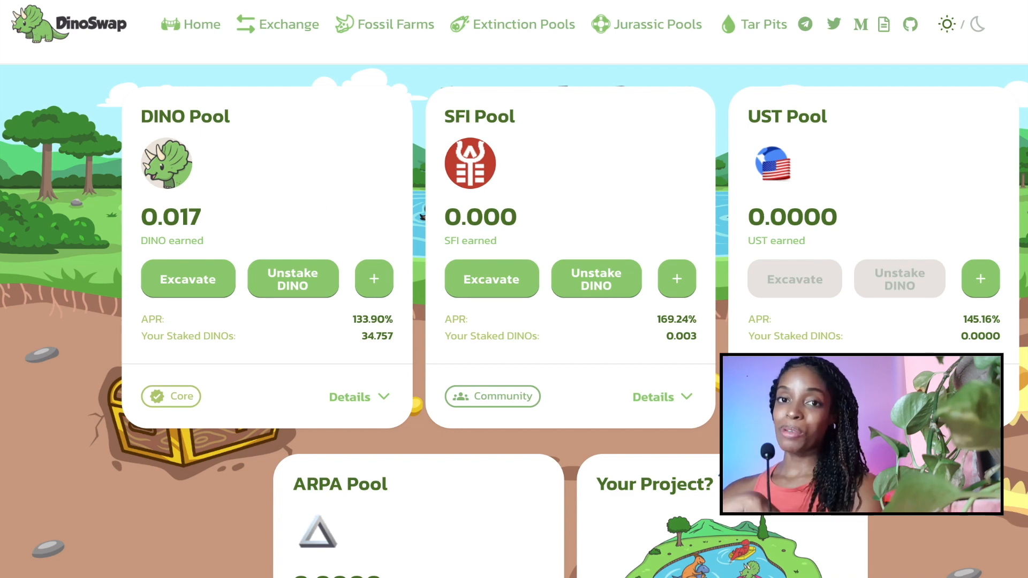
left_click(645, 25)
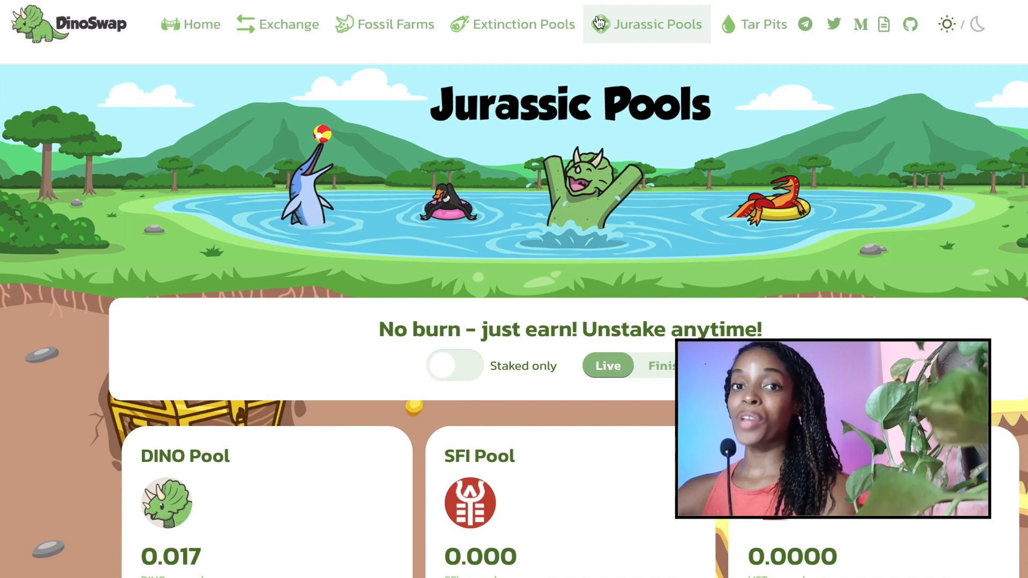
mouse_move(592, 83)
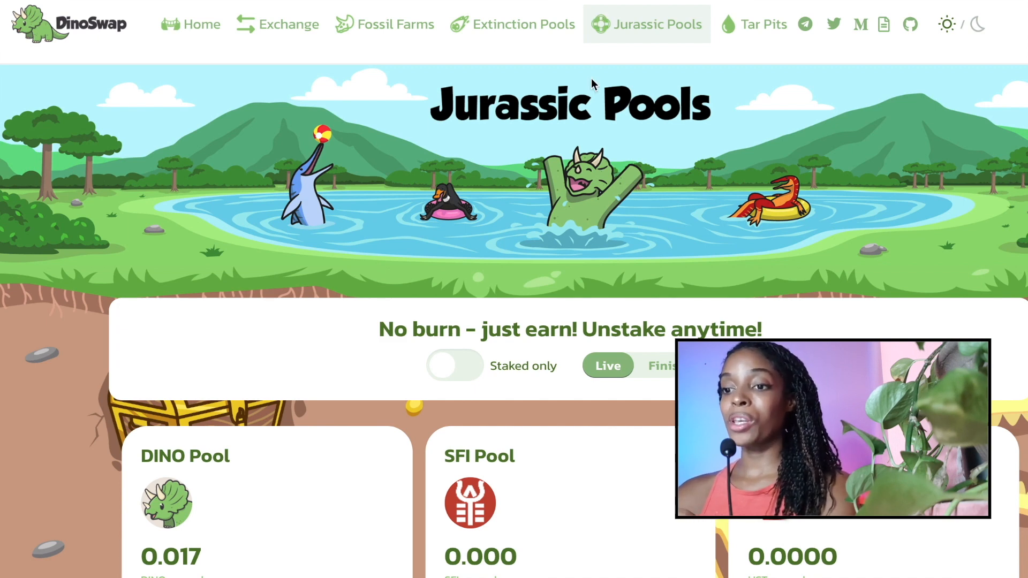
scroll("down", 3)
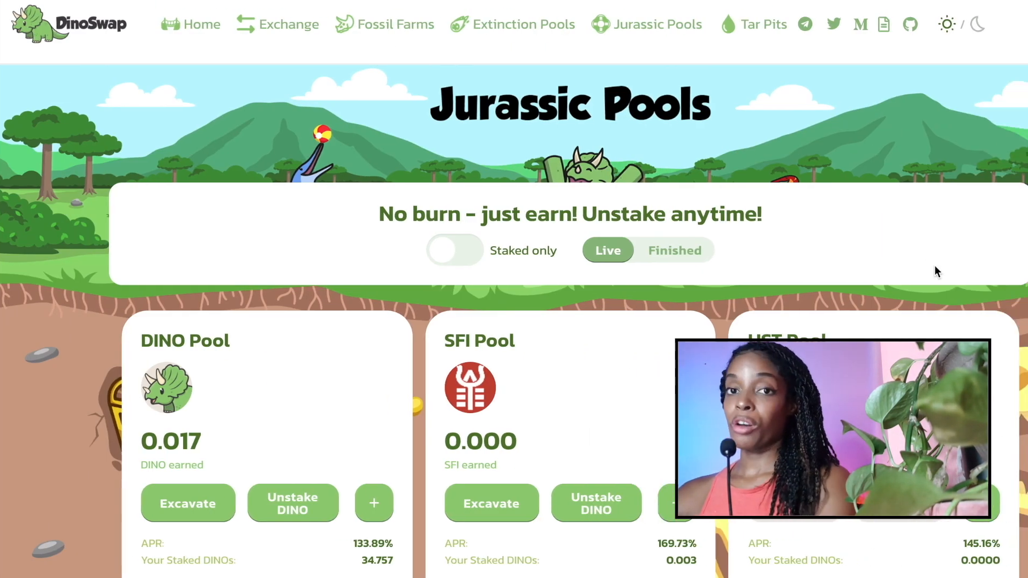
scroll("down", 3)
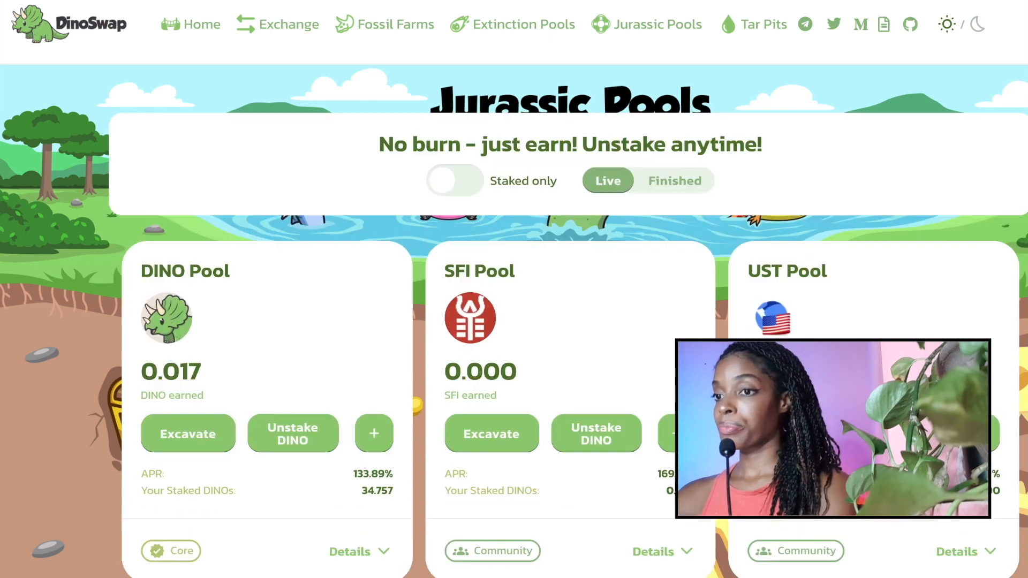
scroll("down", 3)
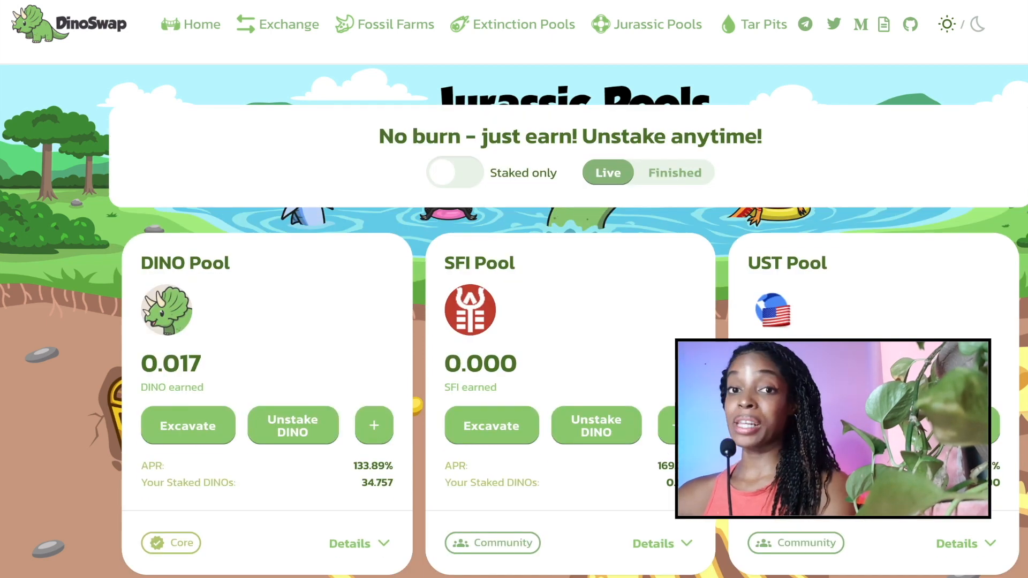
mouse_move(431, 342)
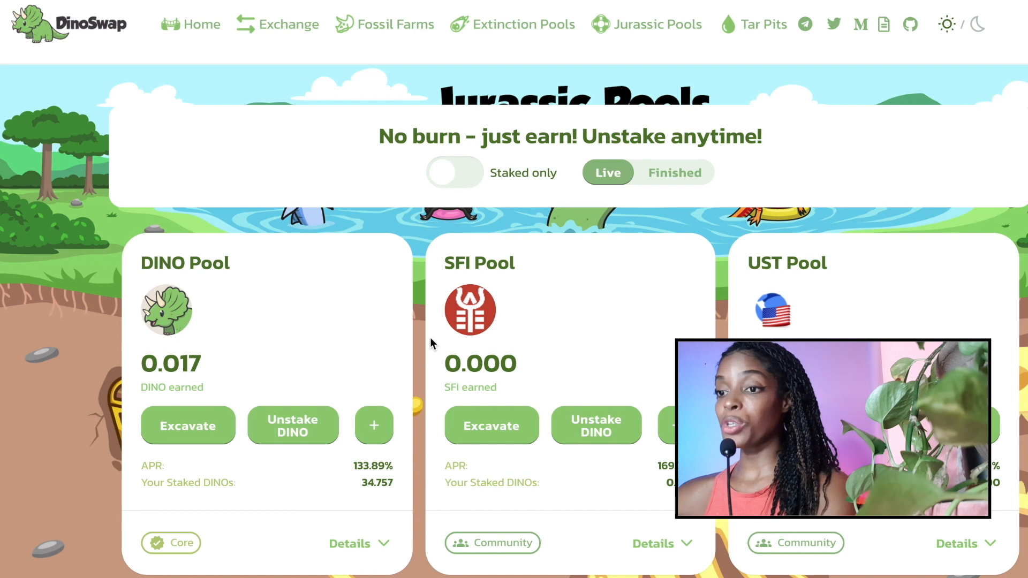
scroll("down", 3)
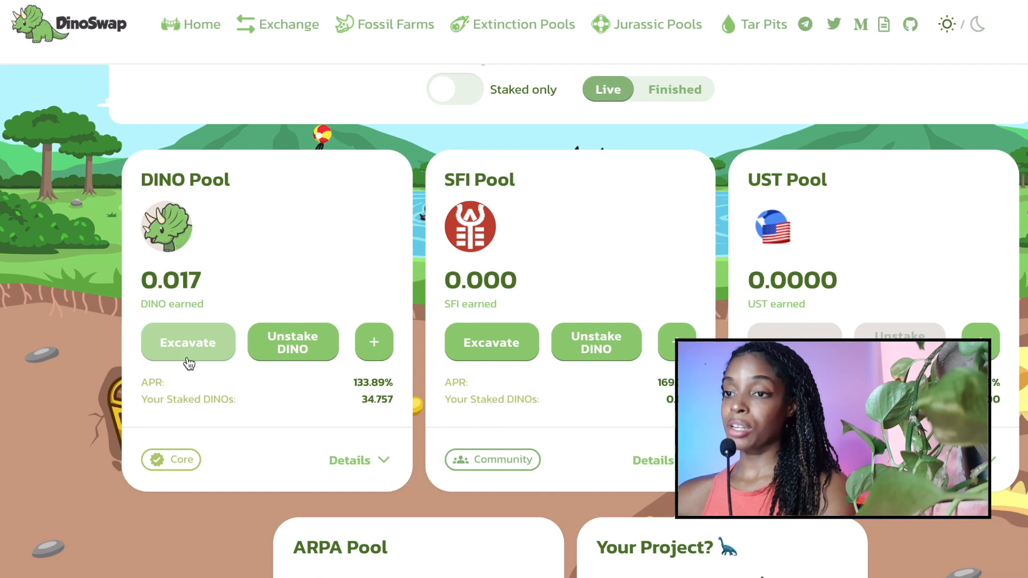
mouse_move(309, 287)
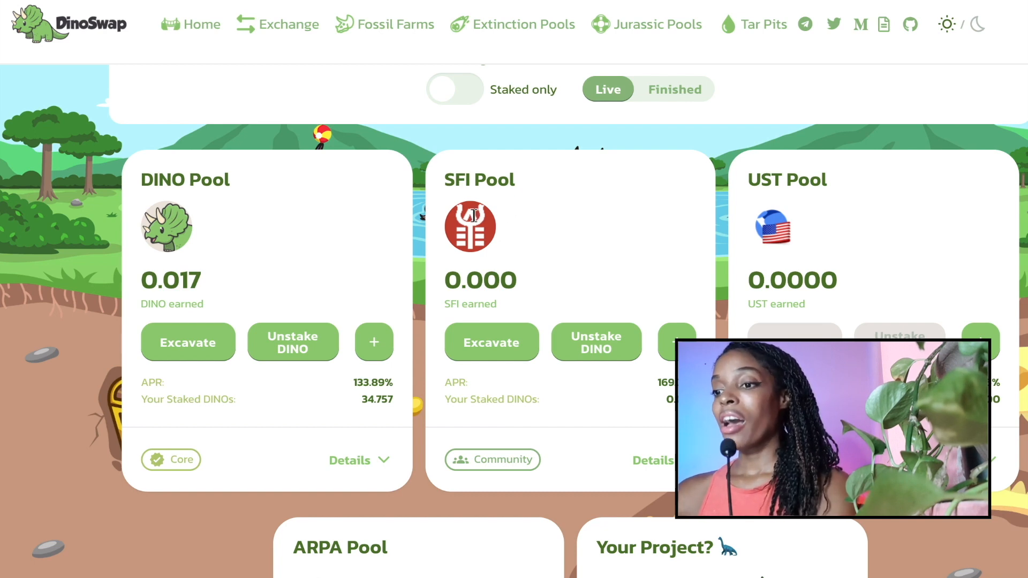
scroll("down", 3)
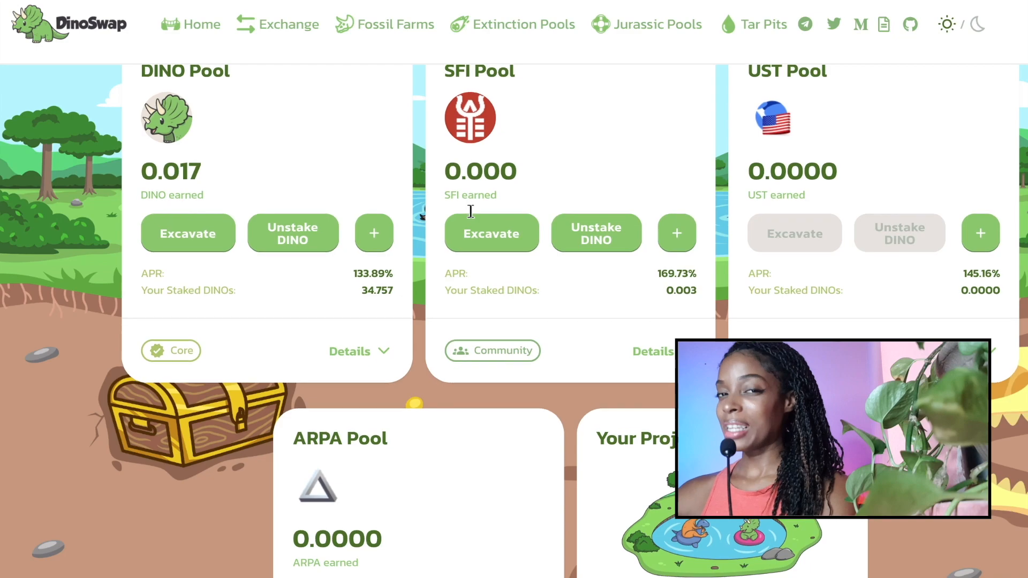